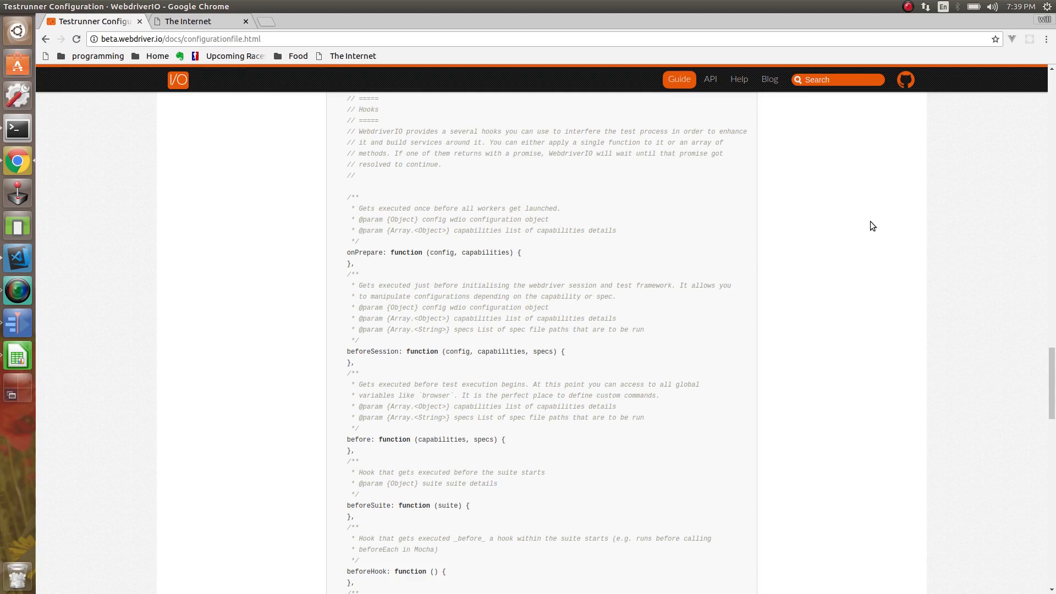
{"action": "mouse_move", "coordinate": [464, 241]}
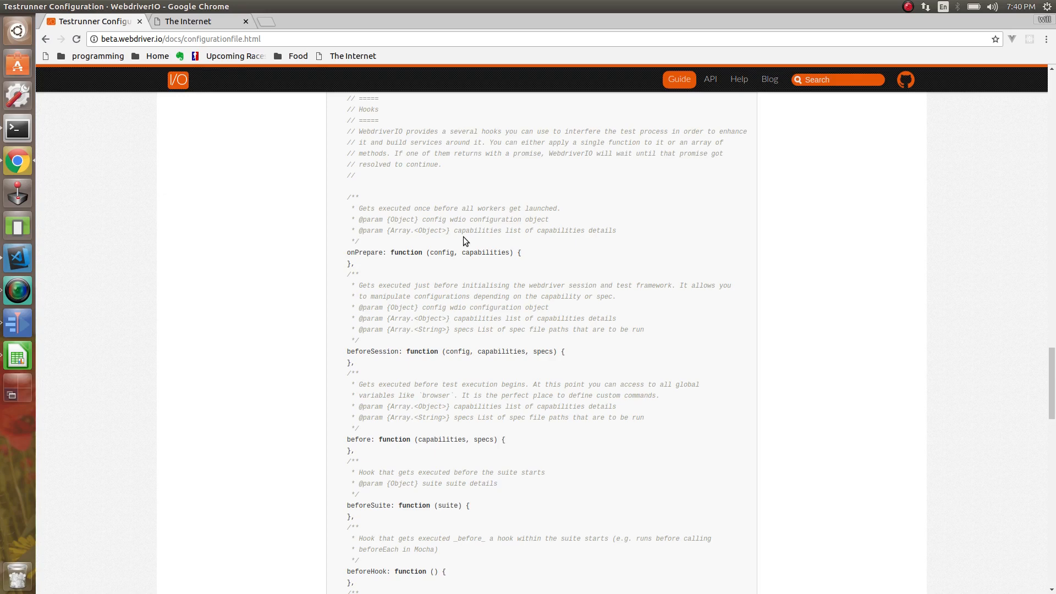
{"action": "mouse_move", "coordinate": [452, 241]}
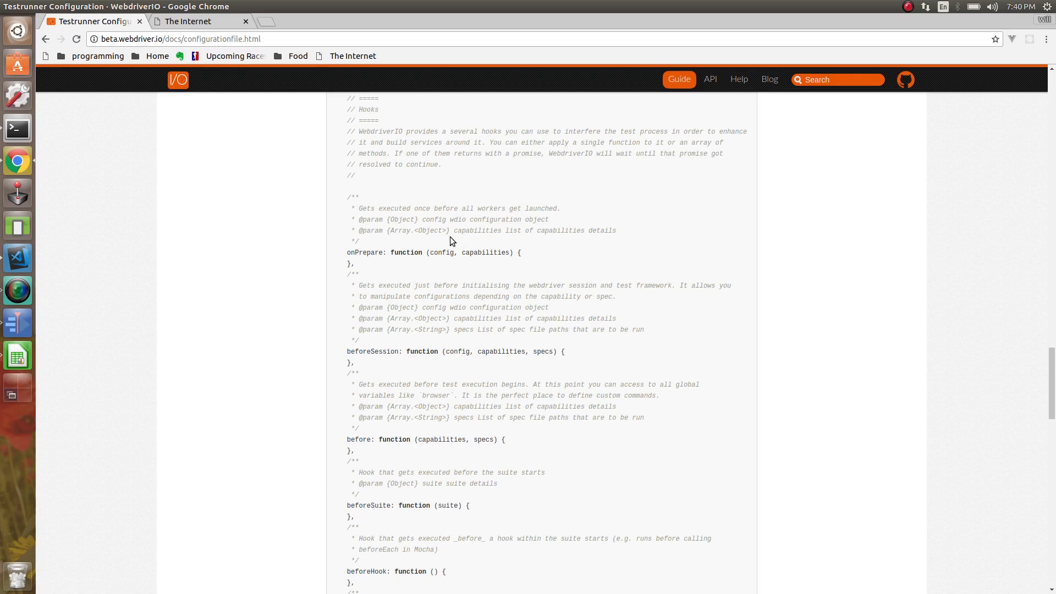
{"action": "mouse_move", "coordinate": [527, 247]}
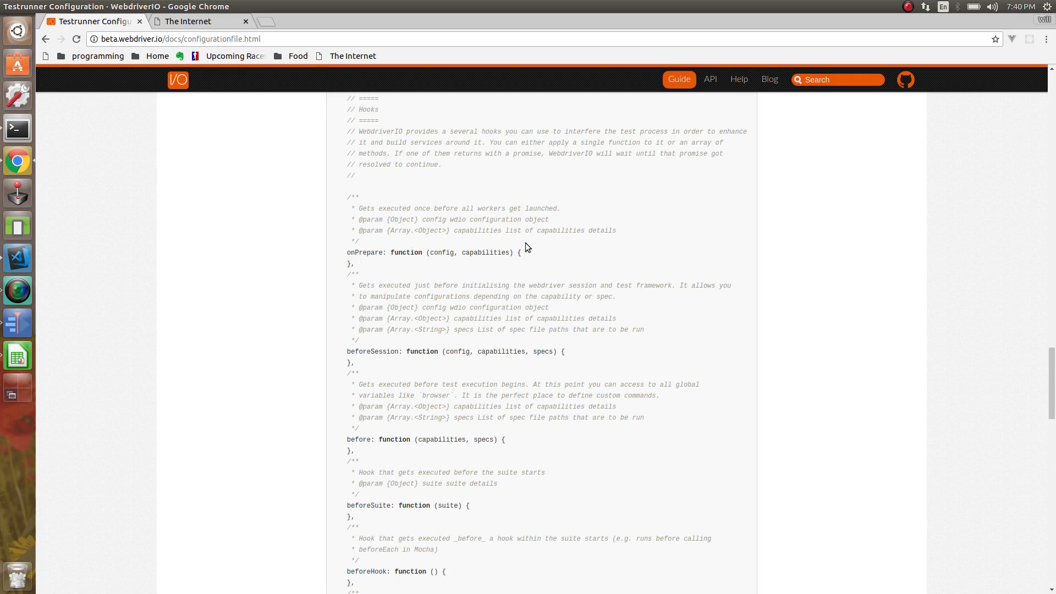
Step: Scroll the WebdriverIO docs past the before hook to the beforeHook and afterHook definitions
{"action": "scroll", "scroll_direction": "down", "scroll_amount": 3}
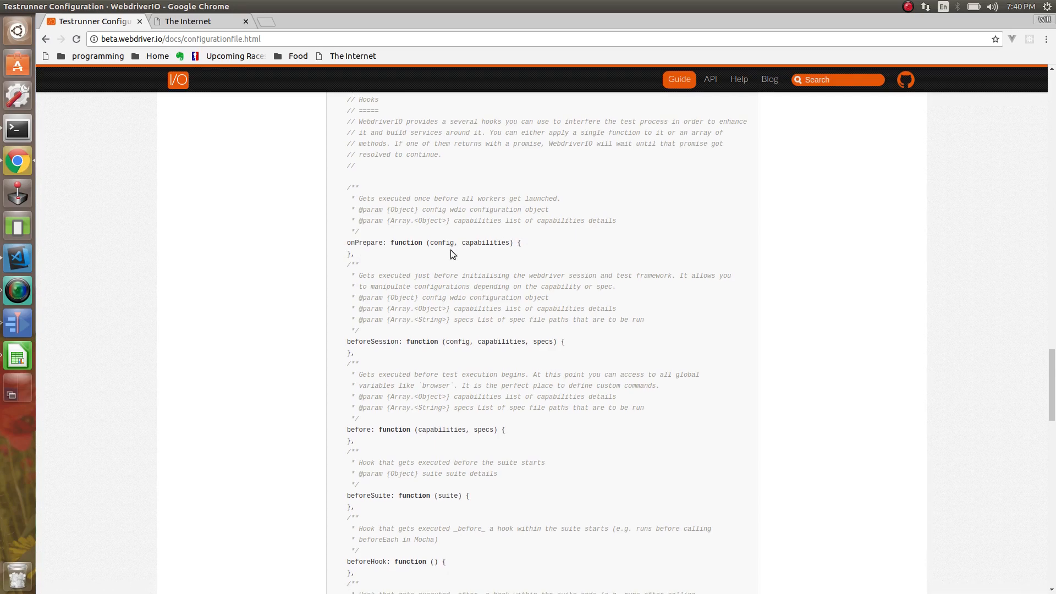
{"action": "mouse_move", "coordinate": [485, 244]}
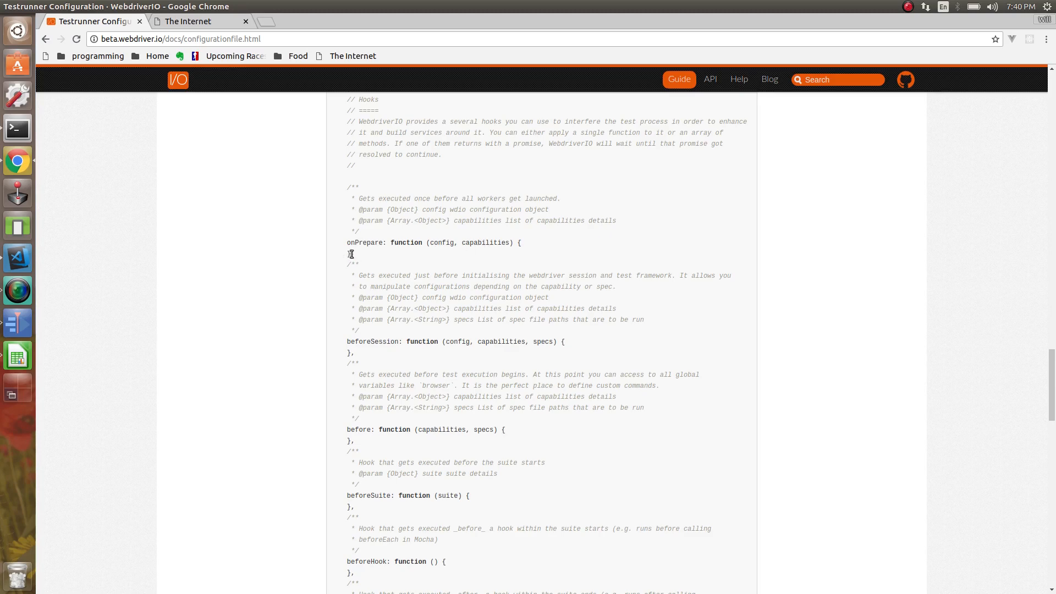
{"action": "mouse_move", "coordinate": [361, 258]}
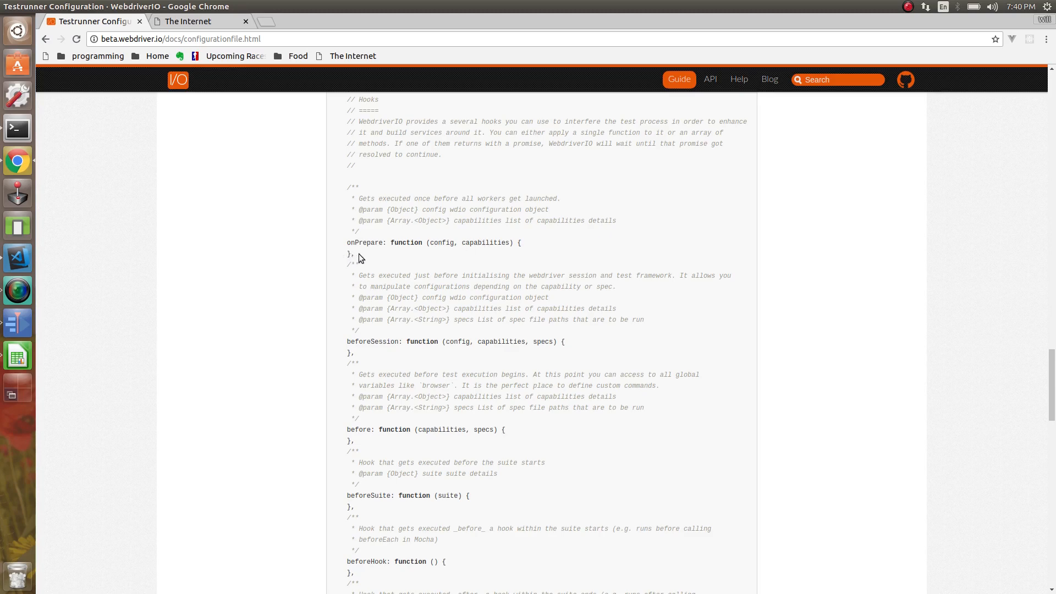
{"action": "mouse_move", "coordinate": [360, 321]}
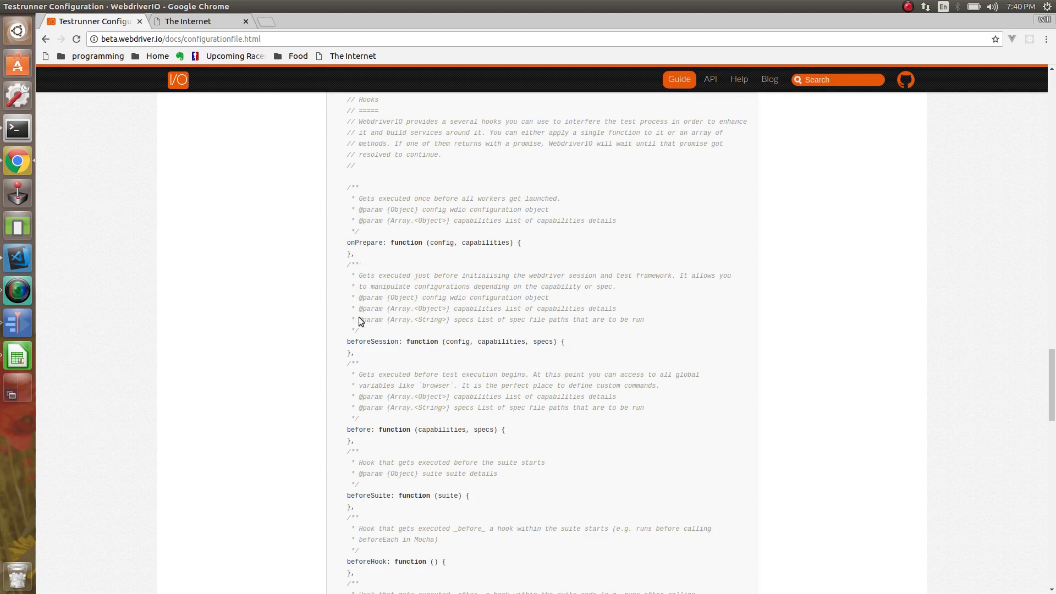
{"action": "mouse_move", "coordinate": [351, 362]}
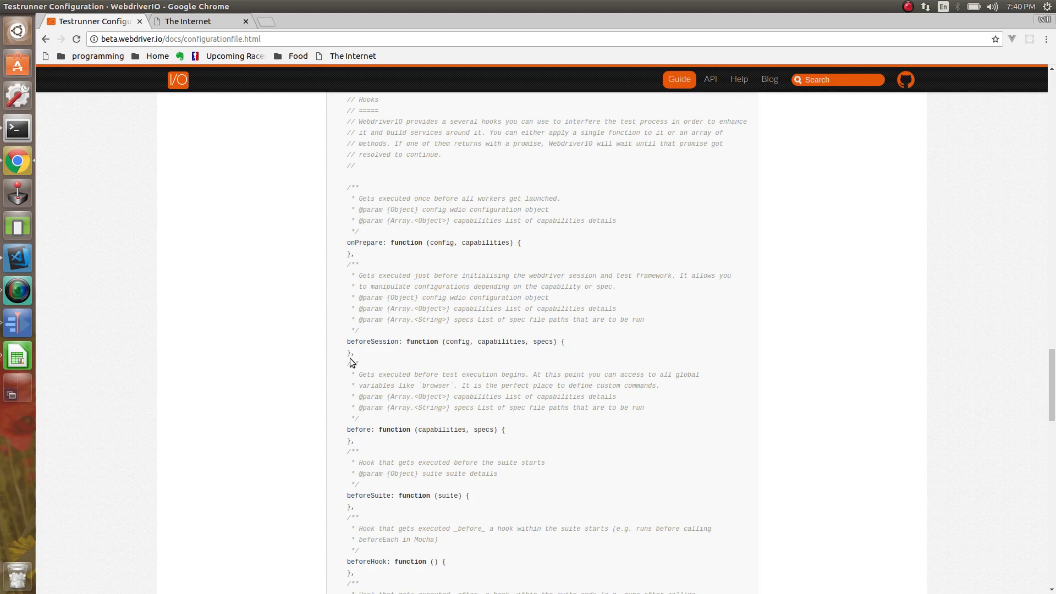
{"action": "mouse_move", "coordinate": [471, 357]}
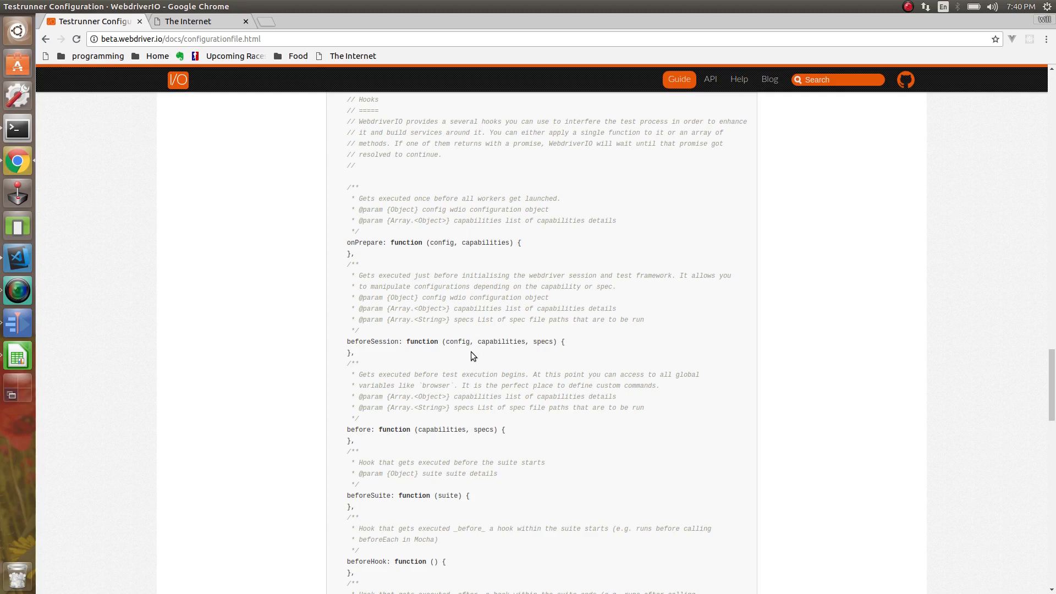
{"action": "scroll", "scroll_direction": "down", "scroll_amount": 3}
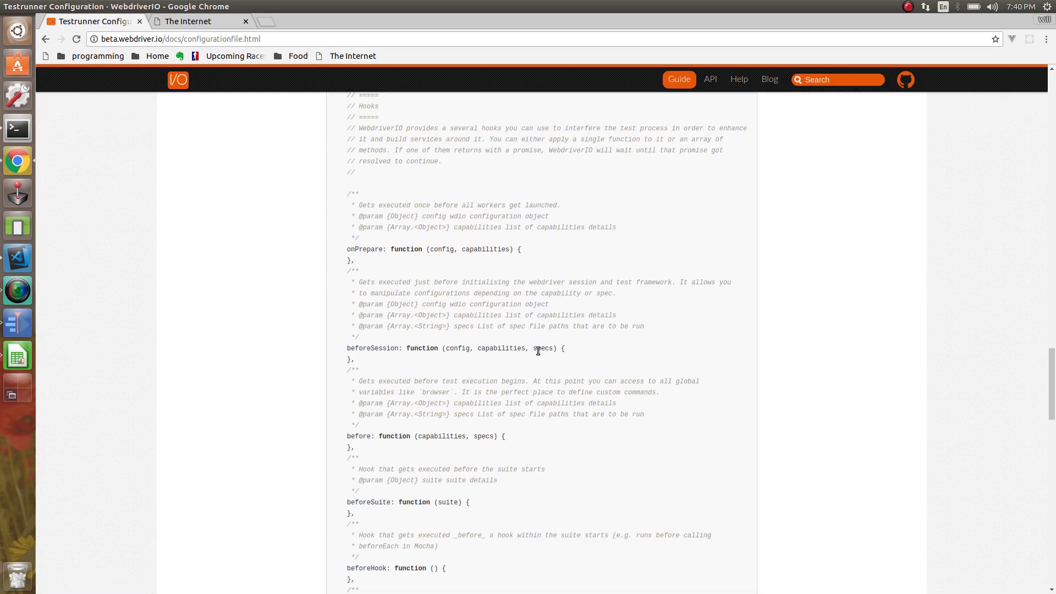
{"action": "mouse_move", "coordinate": [540, 351]}
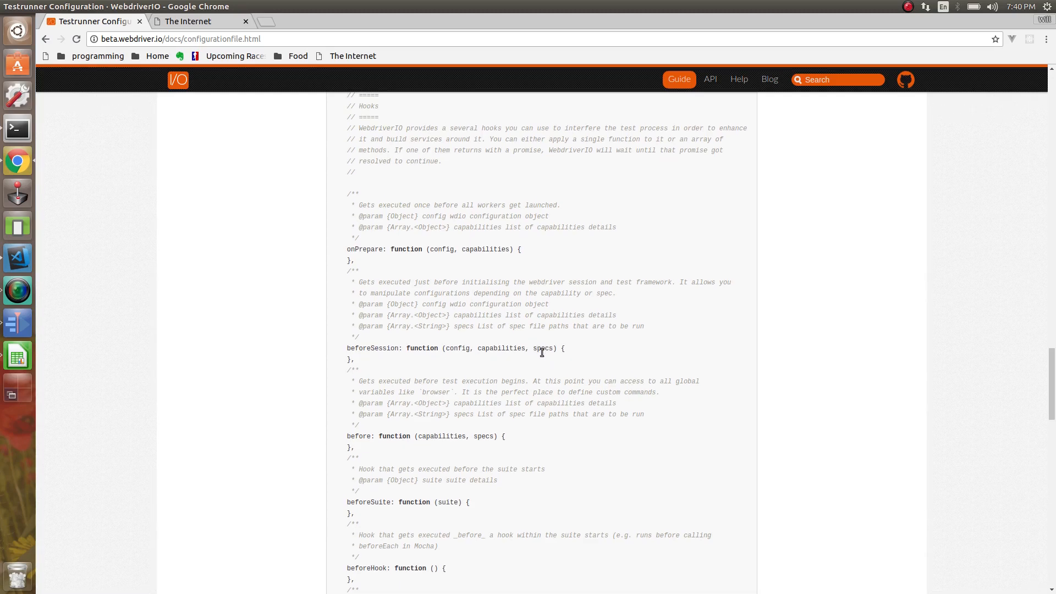
{"action": "scroll", "scroll_direction": "down", "scroll_amount": 3}
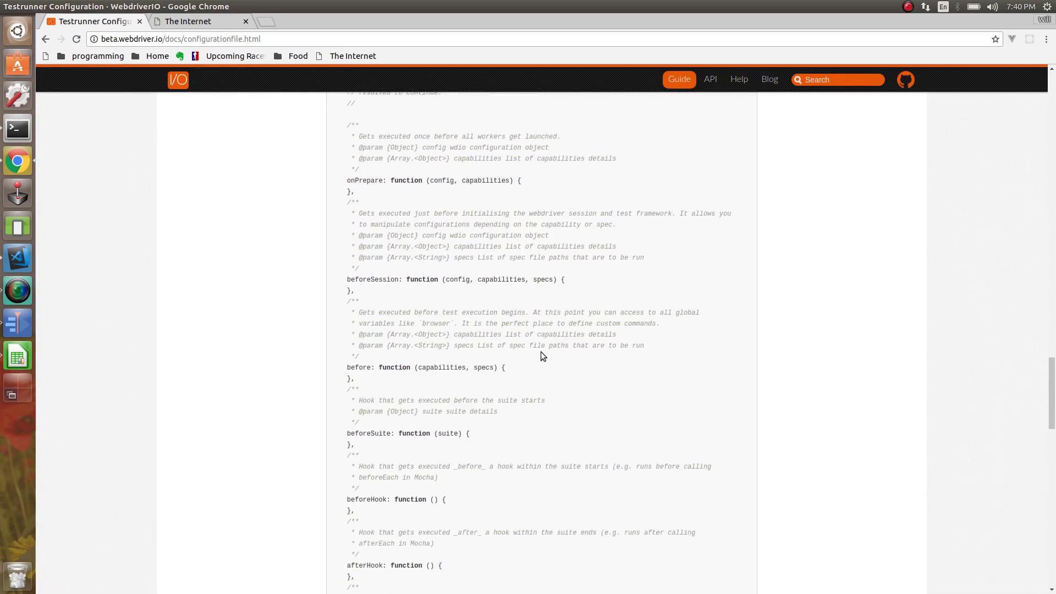
{"action": "mouse_move", "coordinate": [373, 382]}
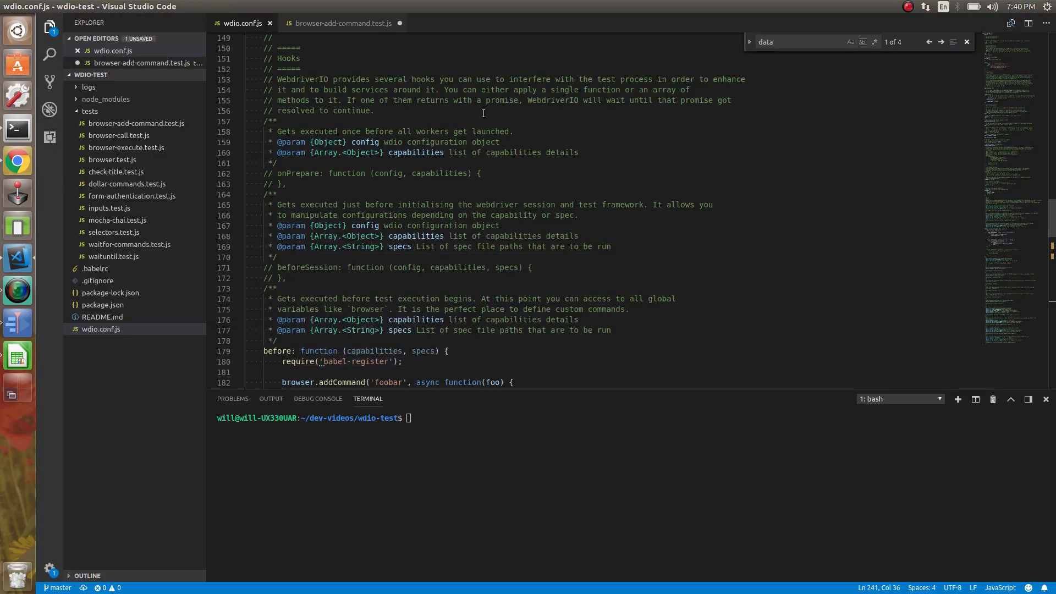
Step: Add 'global.expect = chai.expect' to wdio.conf.js's before hook, then open form-authentication.test.js
{"action": "scroll", "scroll_direction": "down", "scroll_amount": 3}
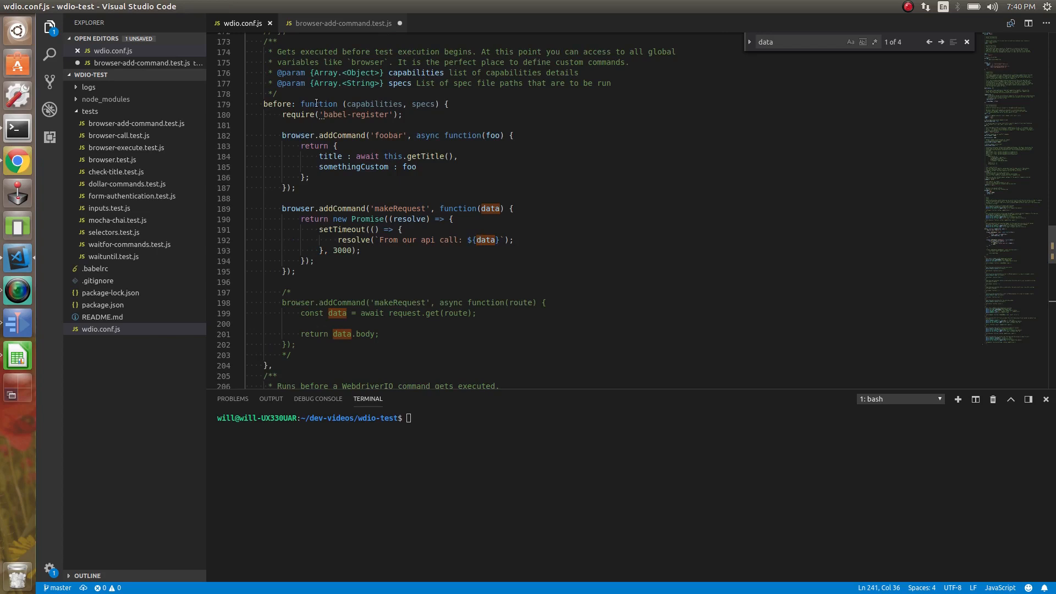
{"action": "mouse_move", "coordinate": [342, 134]}
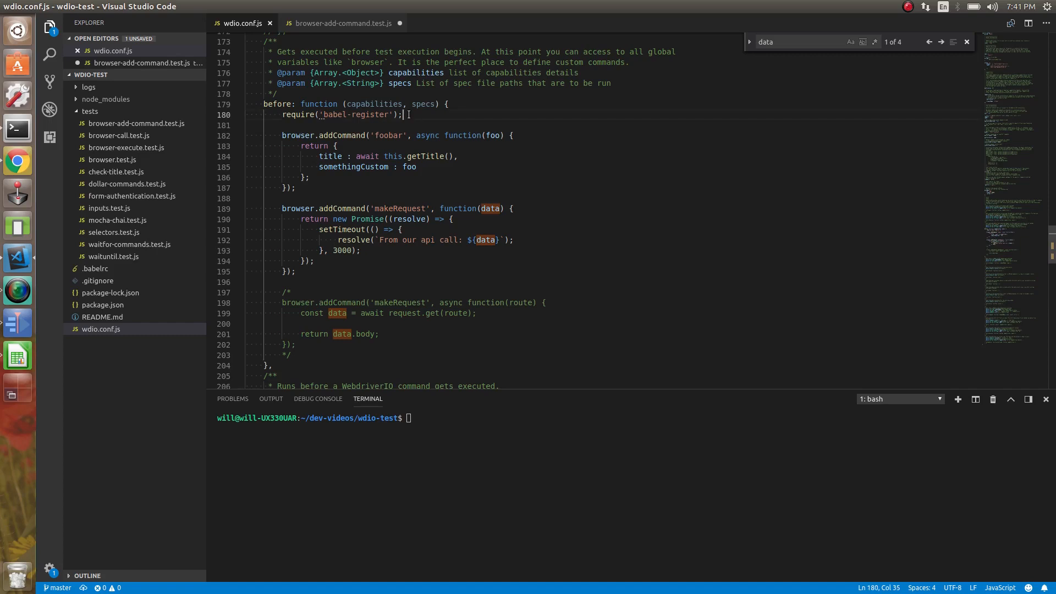
{"action": "key", "text": "Enter"}
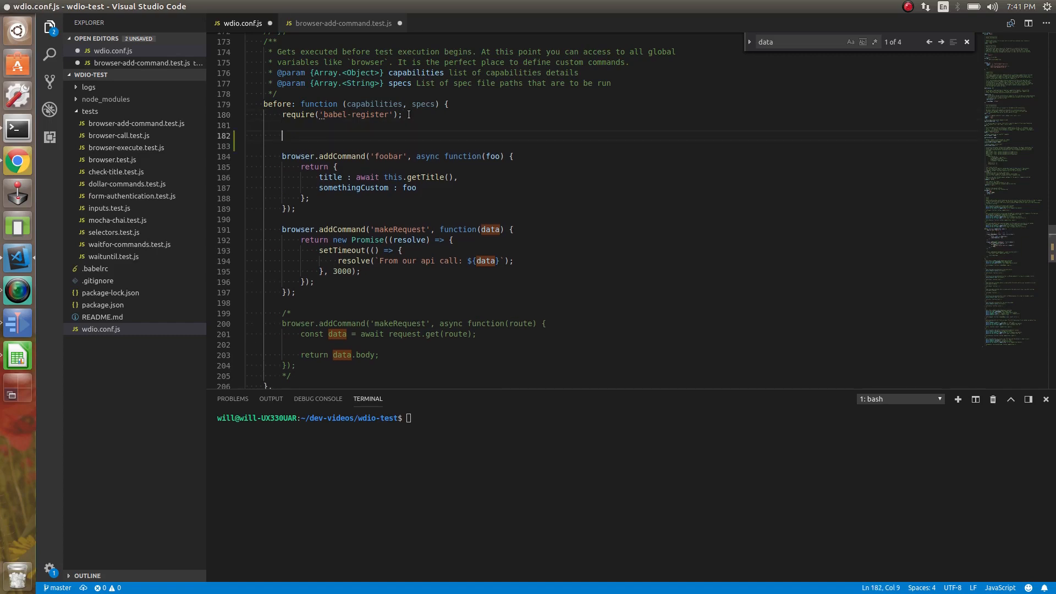
{"action": "type", "text": "gl"}
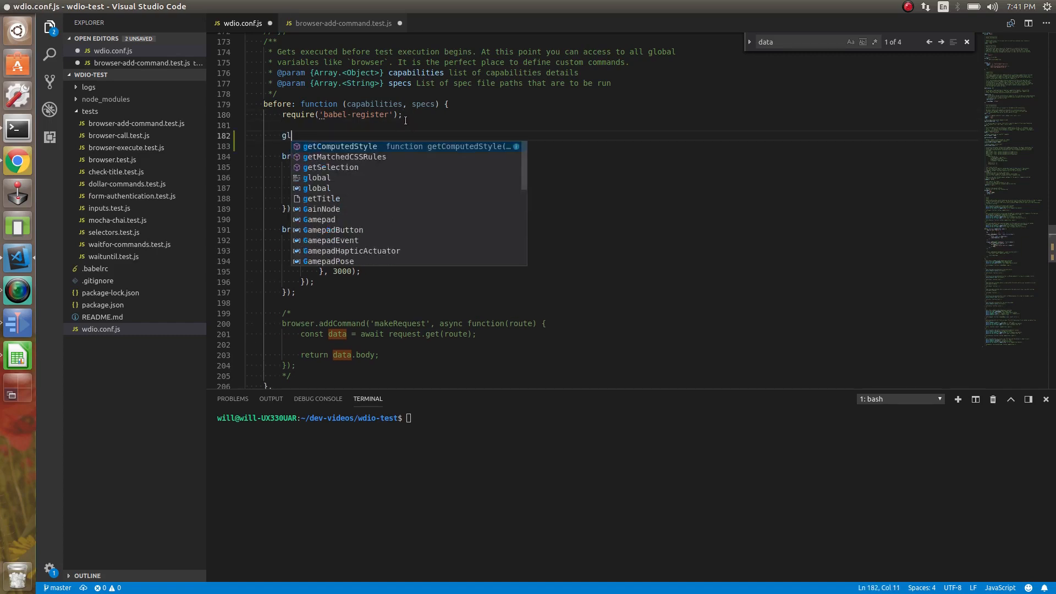
{"action": "type", "text": "obal.e"}
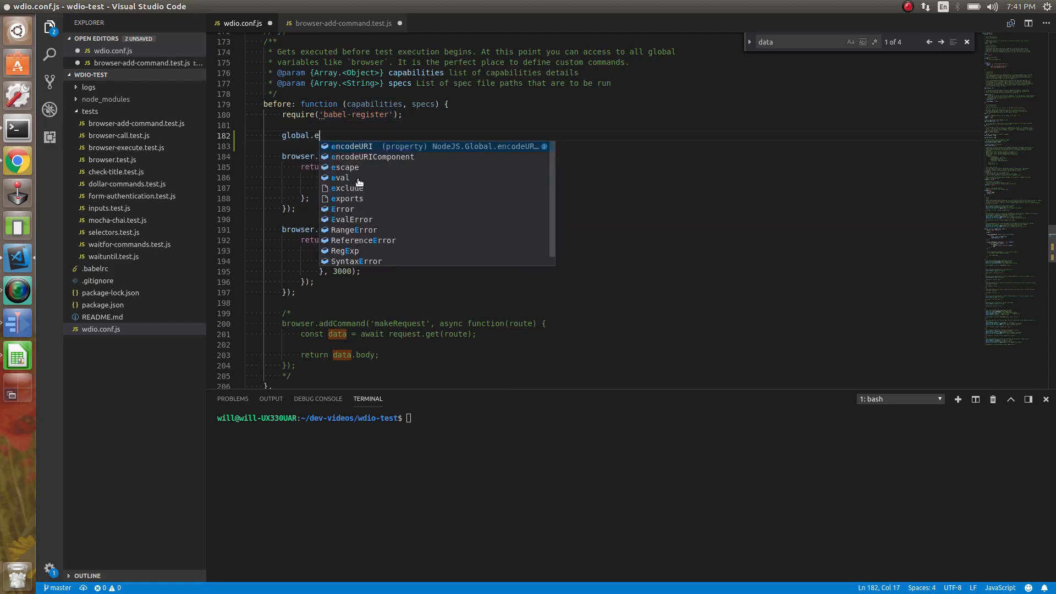
{"action": "type", "text": "xpect ="}
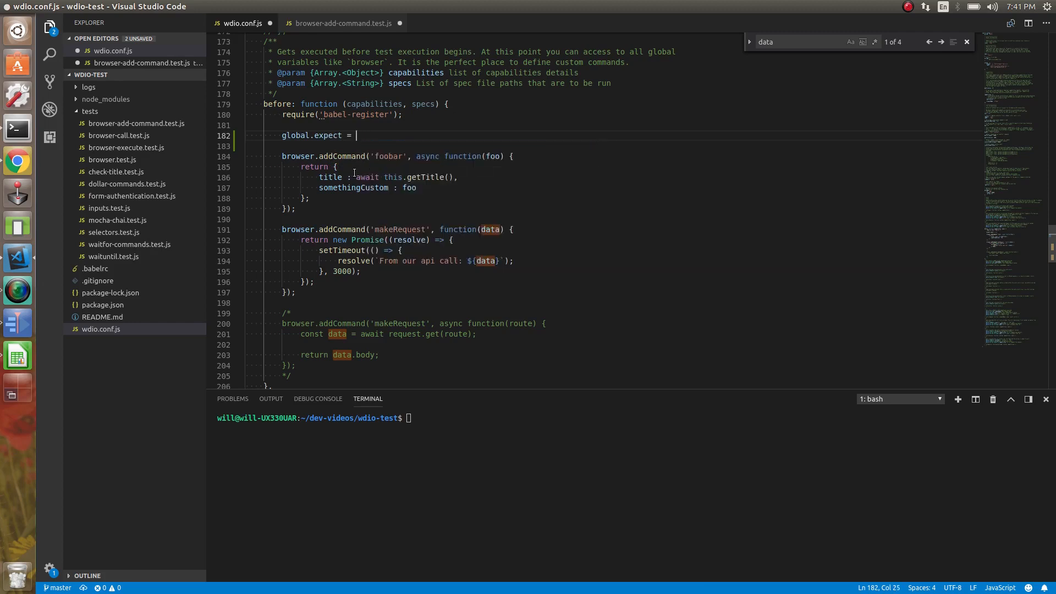
{"action": "type", "text": "chai"}
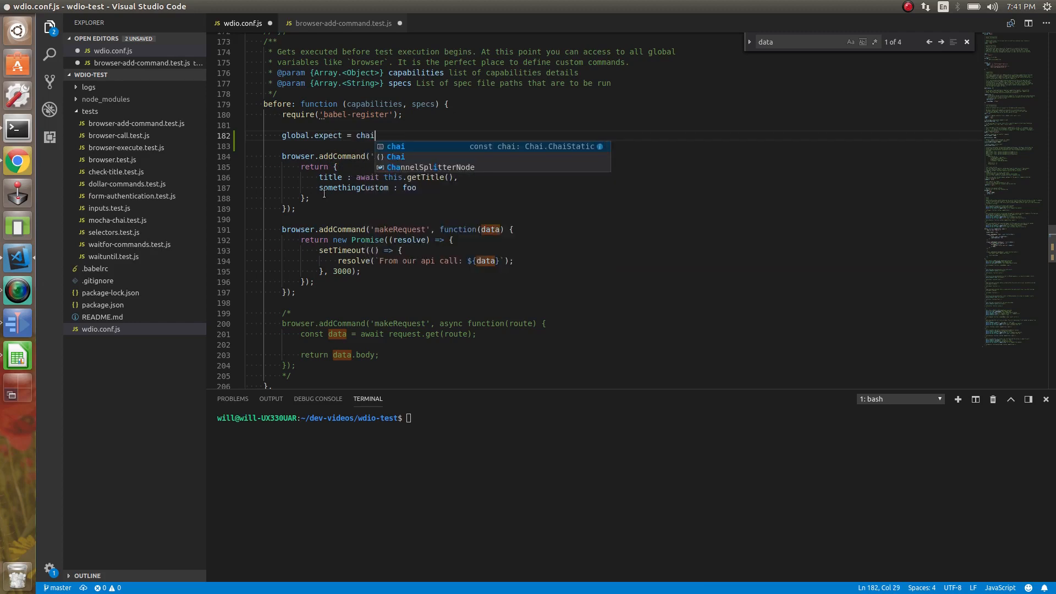
{"action": "type", "text": ".expect."}
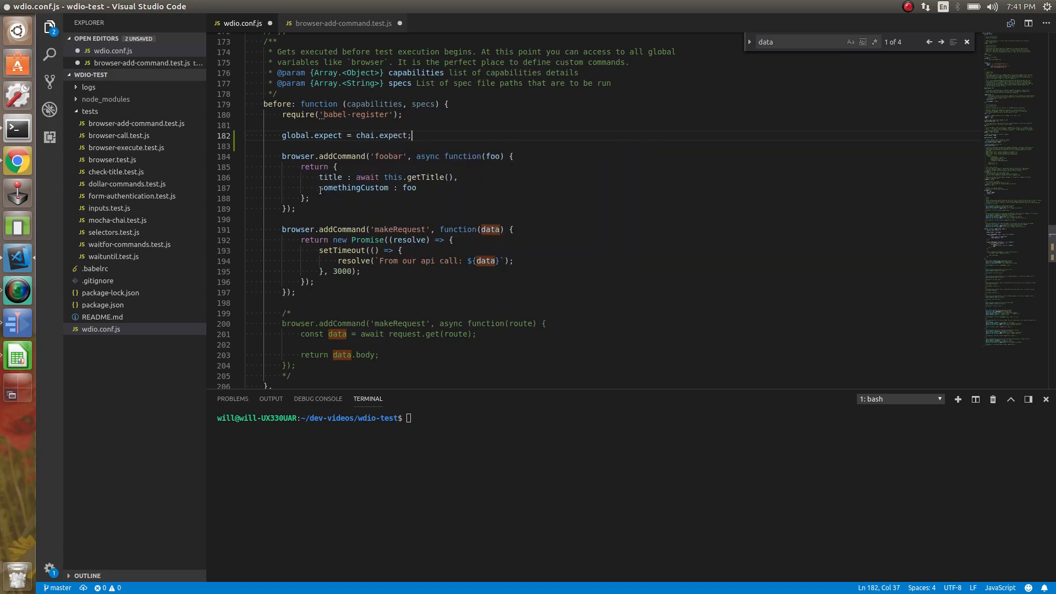
{"action": "left_click", "coordinate": [132, 196]}
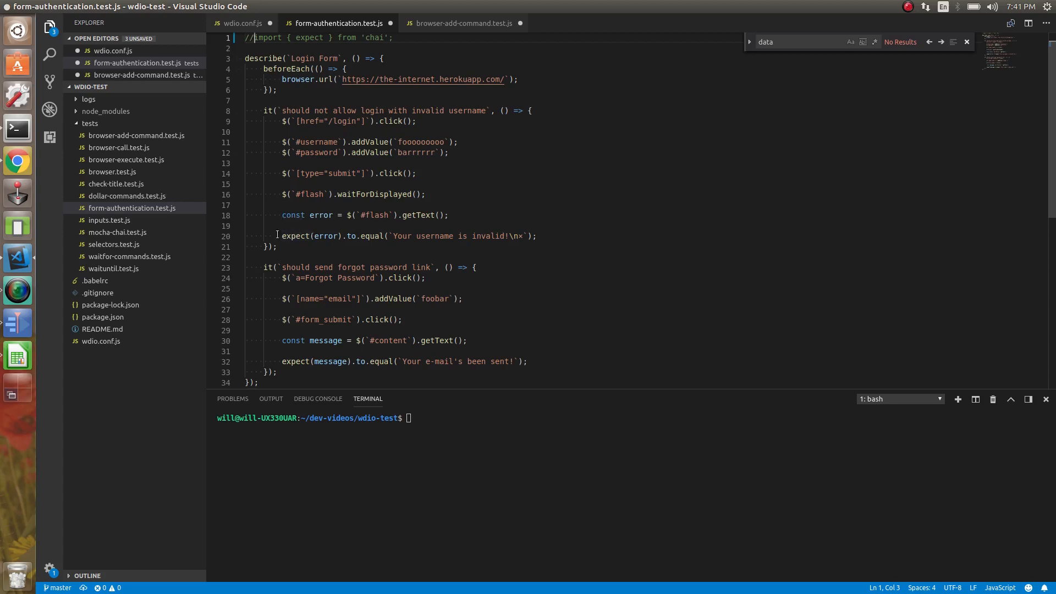
Step: Check the login test's expect call and the global.expect line, then return to the hook docs
{"action": "double_click", "coordinate": [294, 236]}
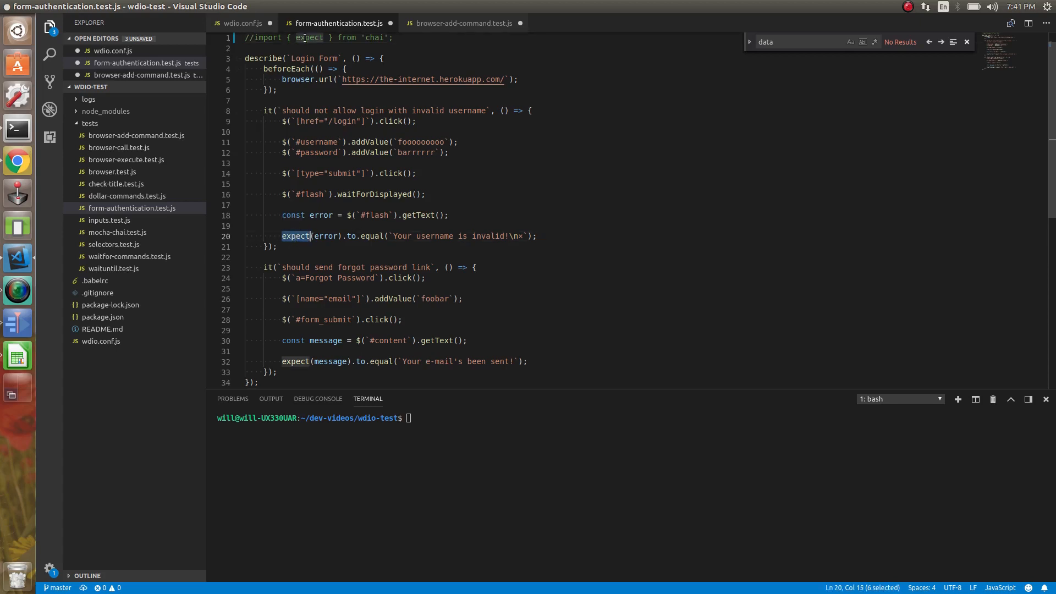
{"action": "left_click", "coordinate": [242, 23]}
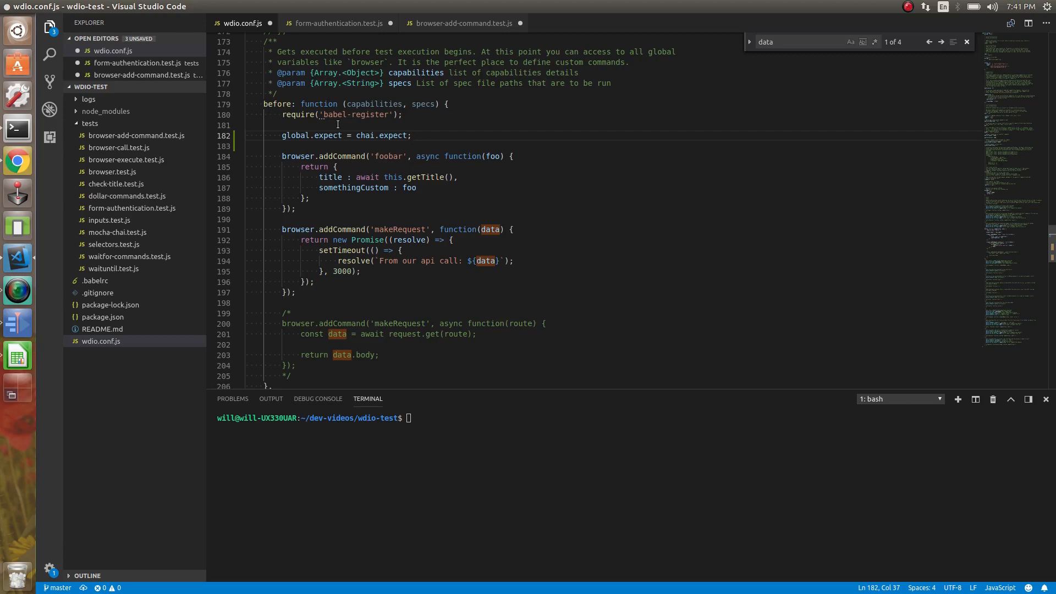
{"action": "scroll", "scroll_direction": "down", "scroll_amount": 3}
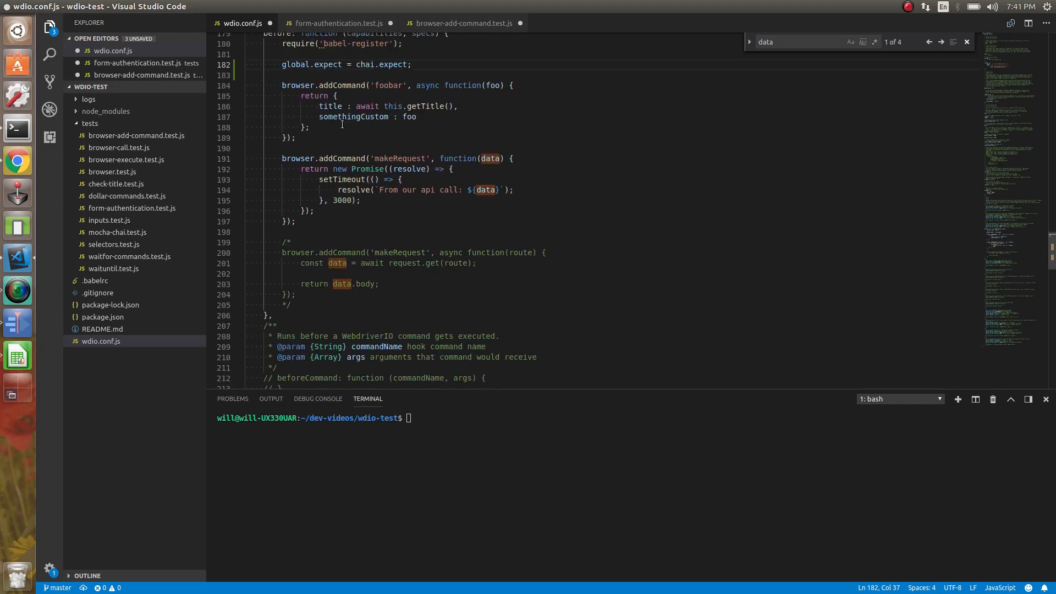
{"action": "left_click", "coordinate": [18, 160]}
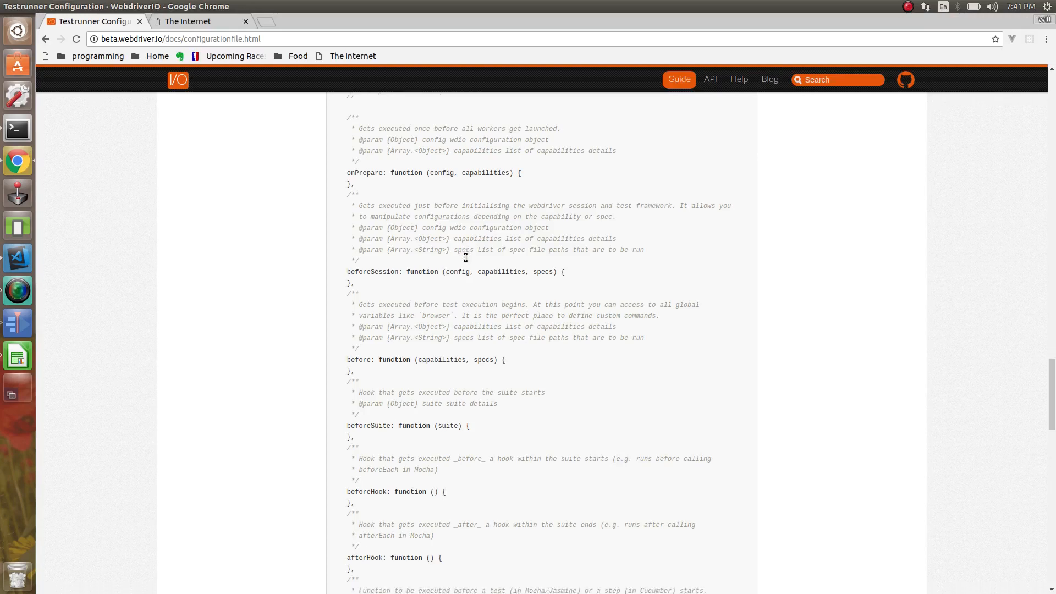
Step: Scroll wdio.conf.js back up to the before hook with global.expect = chai.expect
{"action": "scroll", "scroll_direction": "down", "scroll_amount": 3}
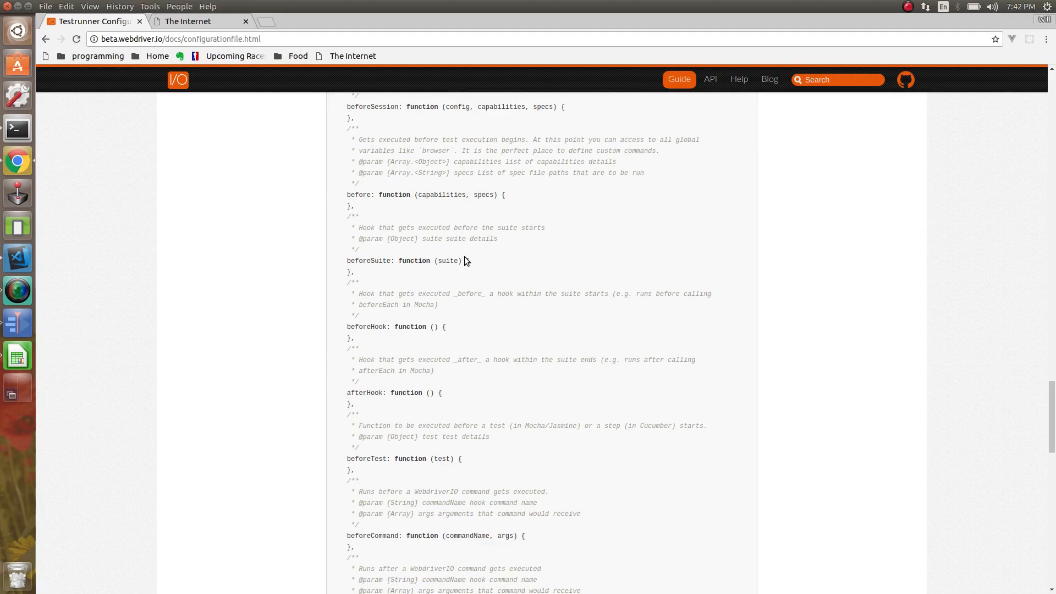
{"action": "left_click", "coordinate": [16, 257]}
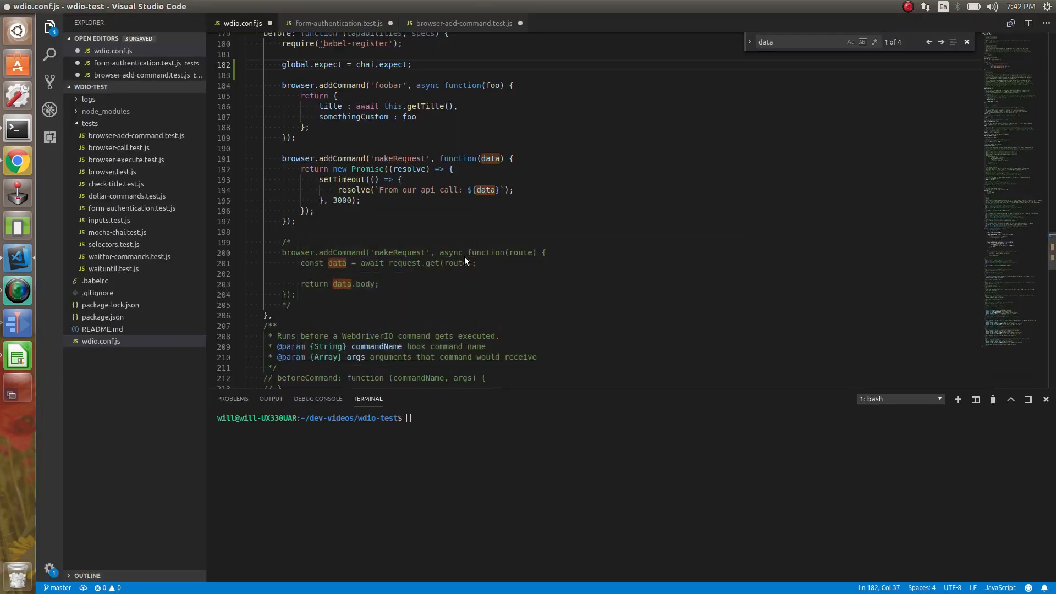
{"action": "scroll", "scroll_direction": "up", "scroll_amount": 3}
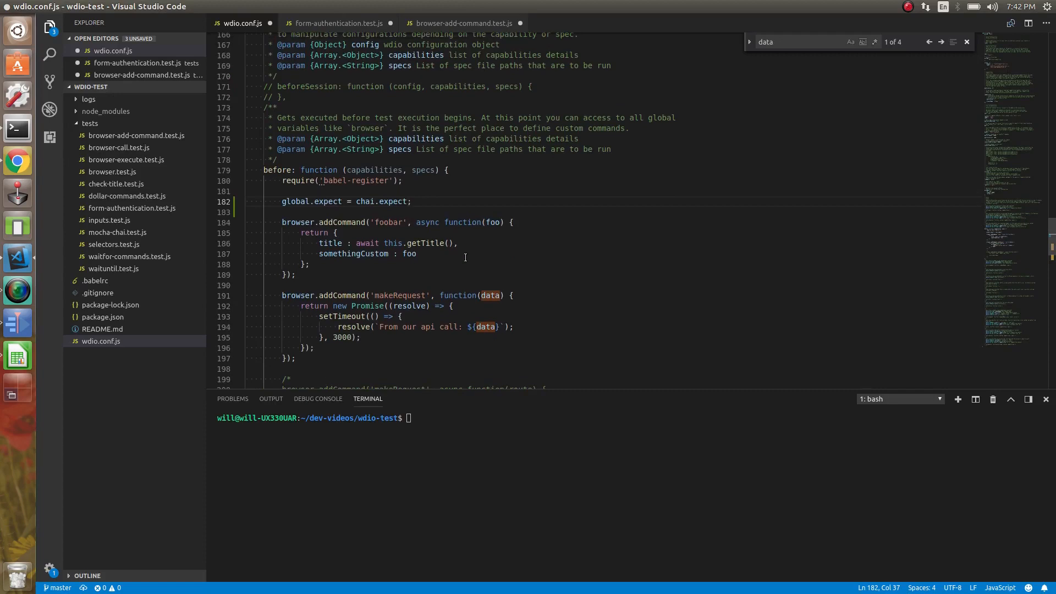
{"action": "mouse_move", "coordinate": [327, 29]}
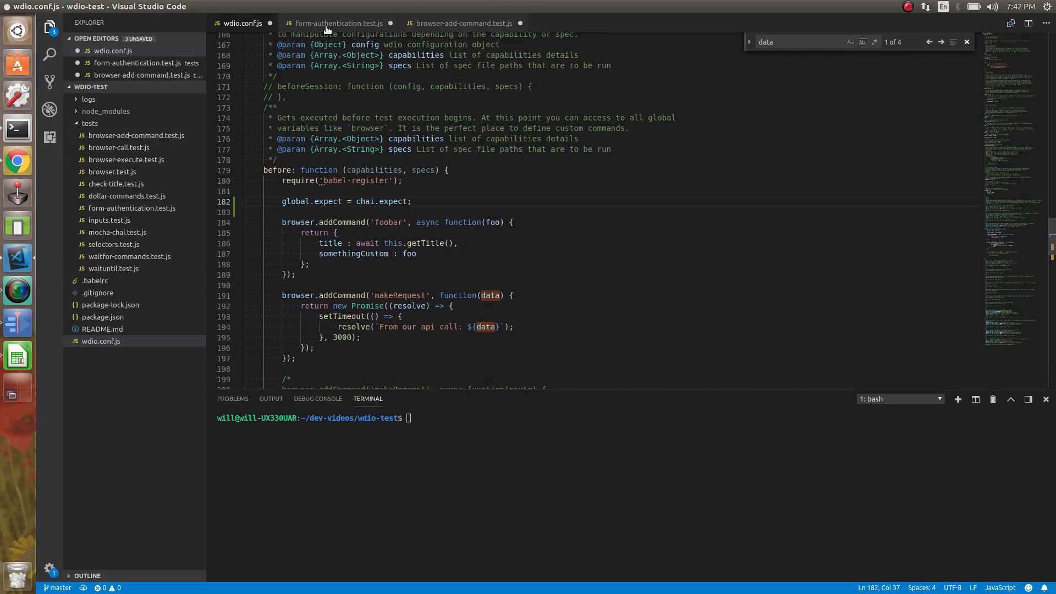
Step: Add describe(`asdfsd`, () => {}) inside Login Form in form-authentication.test.js
{"action": "left_click", "coordinate": [335, 23]}
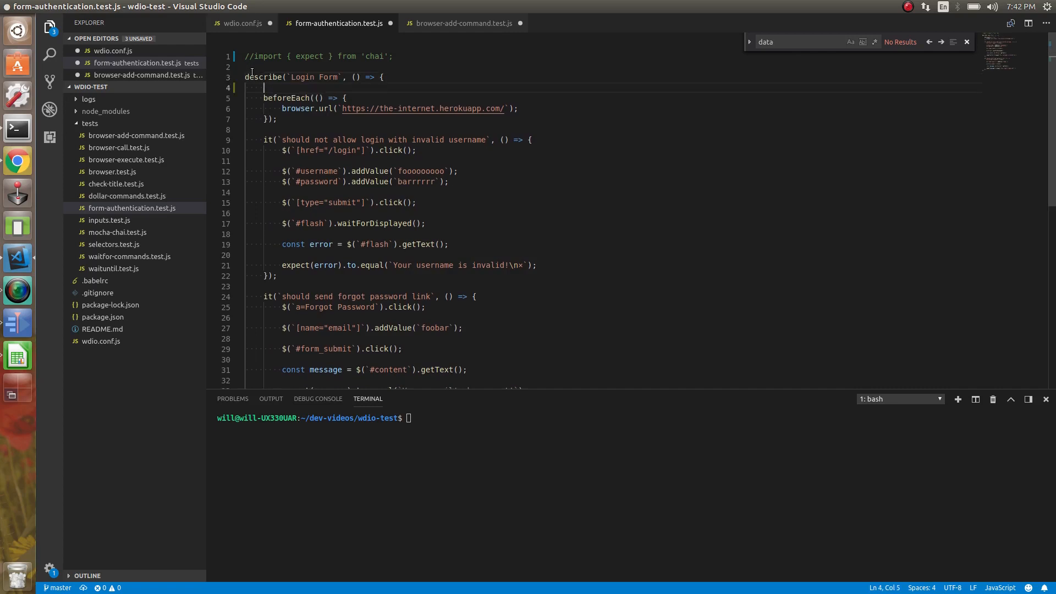
{"action": "type", "text": "describe(`asdfsd"}
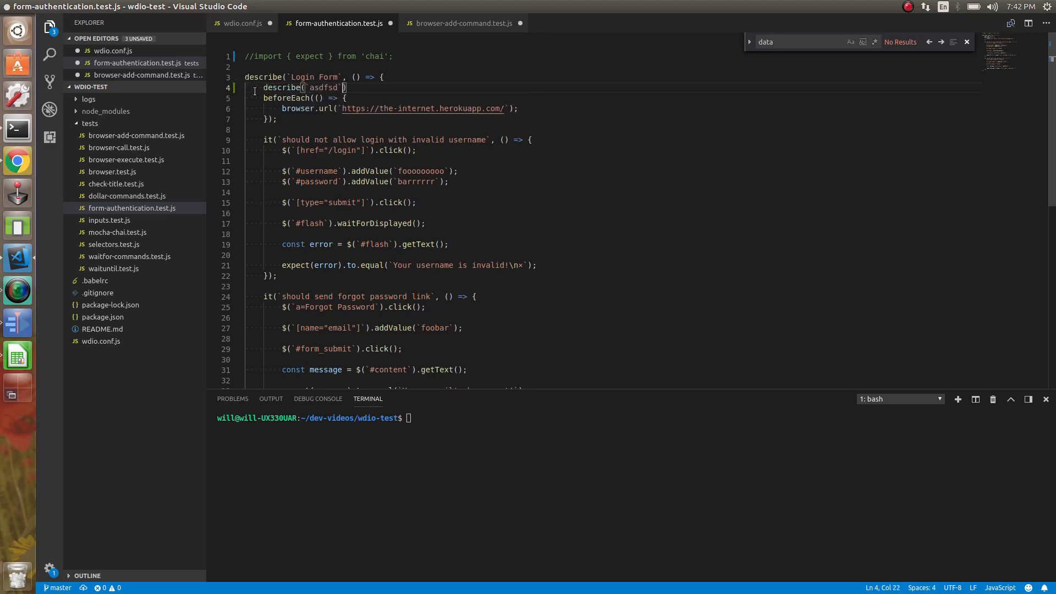
{"action": "type", "text": ", ()"}
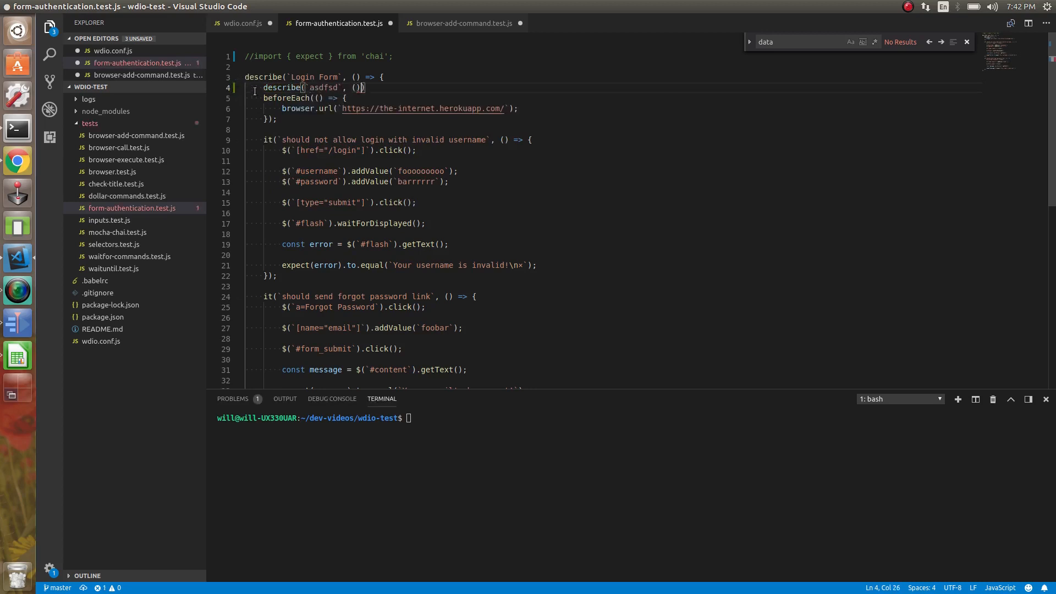
{"action": "type", "text": "=> {"}
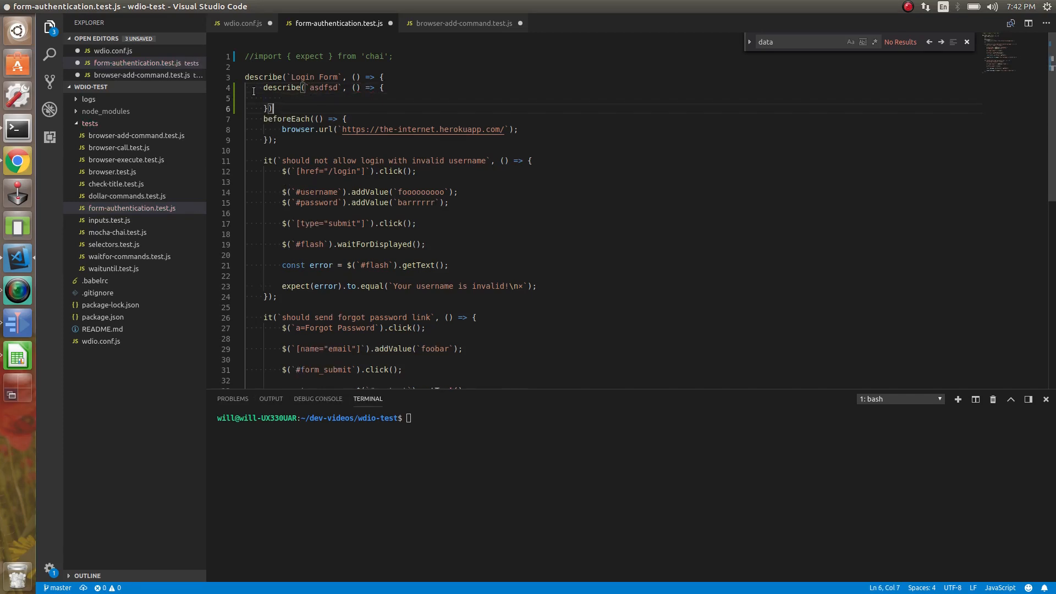
Step: Move the beforeEach and tests inside the asdfsd block, then reopen the hook docs
{"action": "scroll", "scroll_direction": "down", "scroll_amount": 3}
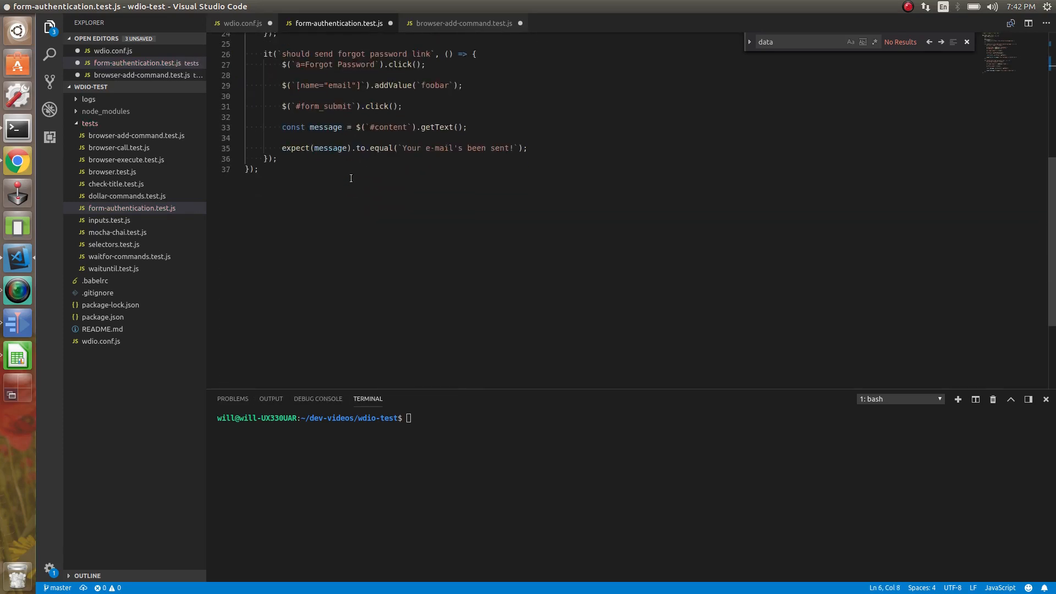
{"action": "key", "text": "ctrl+a"}
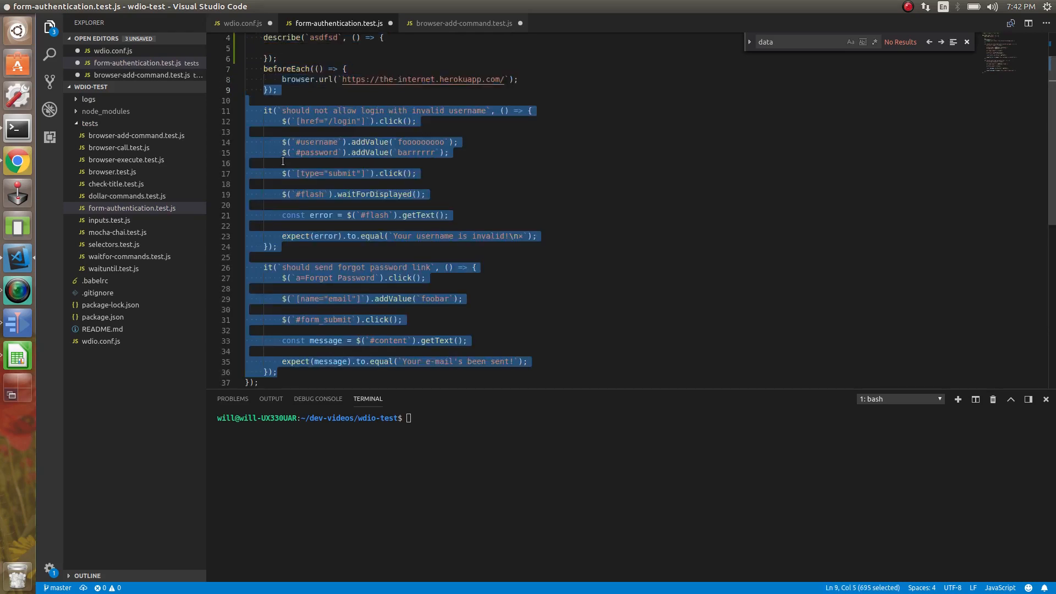
{"action": "left_click", "coordinate": [264, 68]}
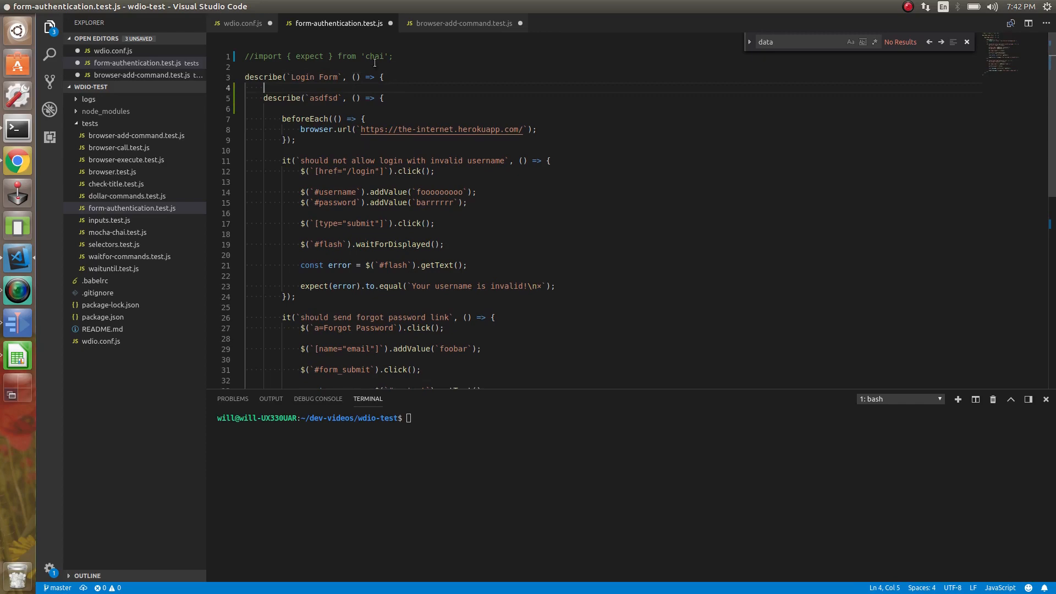
{"action": "left_click", "coordinate": [243, 23]}
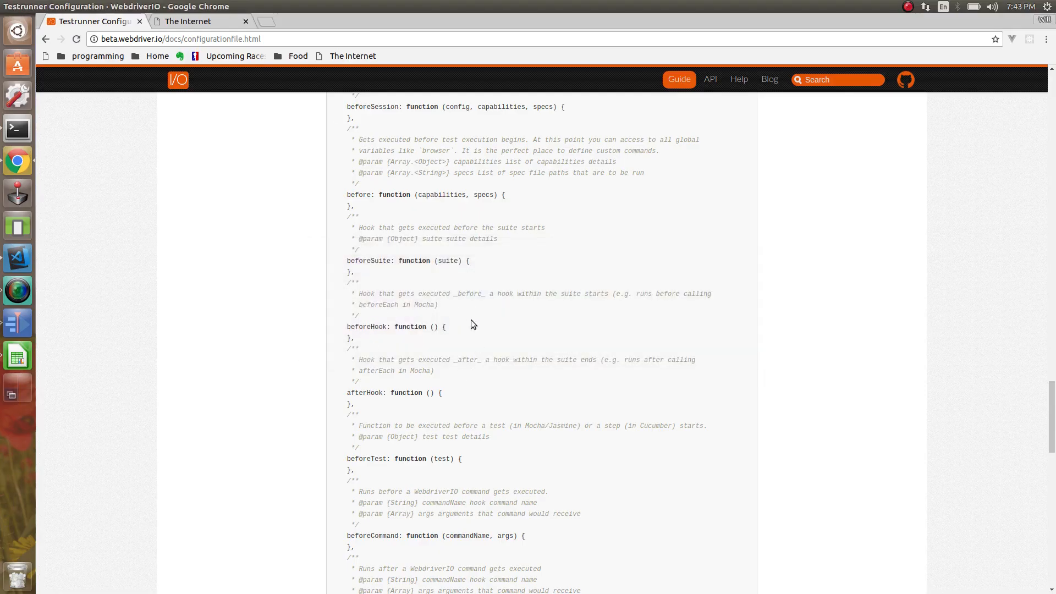
{"action": "mouse_move", "coordinate": [411, 364]}
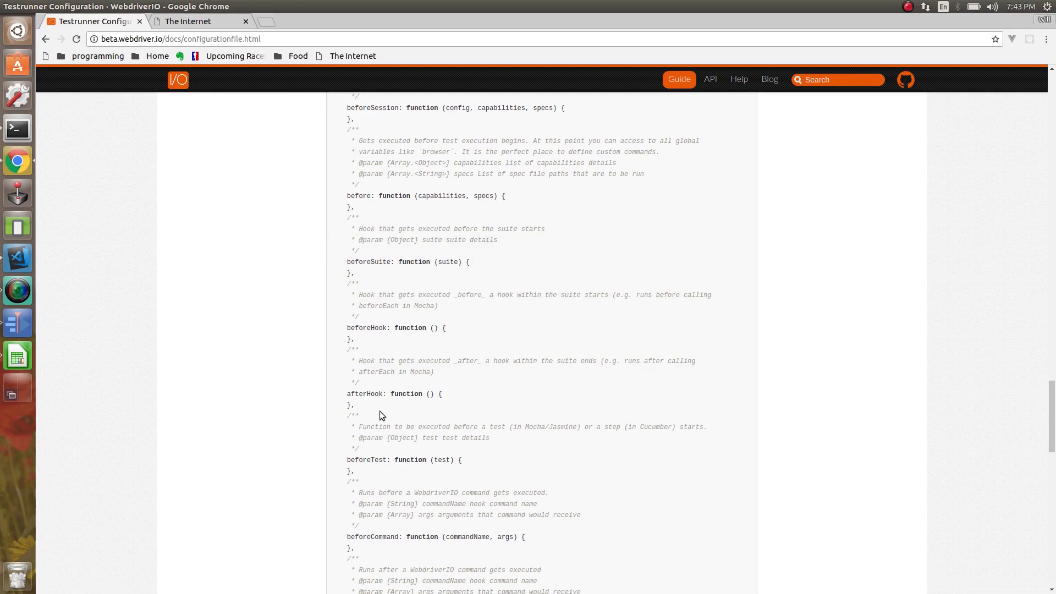
Step: Scroll the beforeHook/afterHook docs, then go back to wdio.conf.js
{"action": "scroll", "scroll_direction": "down", "scroll_amount": 3}
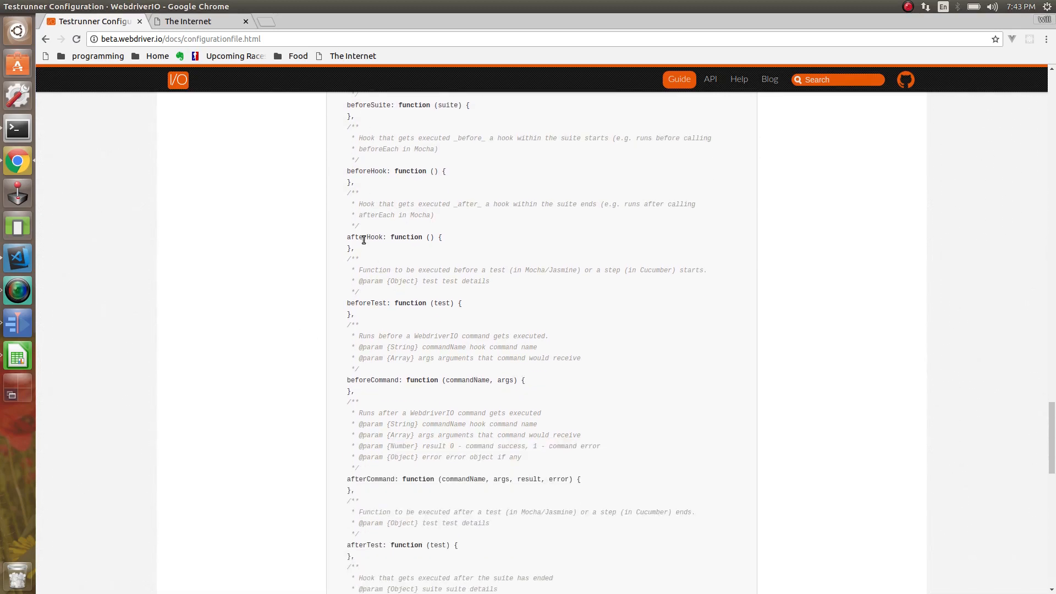
{"action": "left_click", "coordinate": [15, 258]}
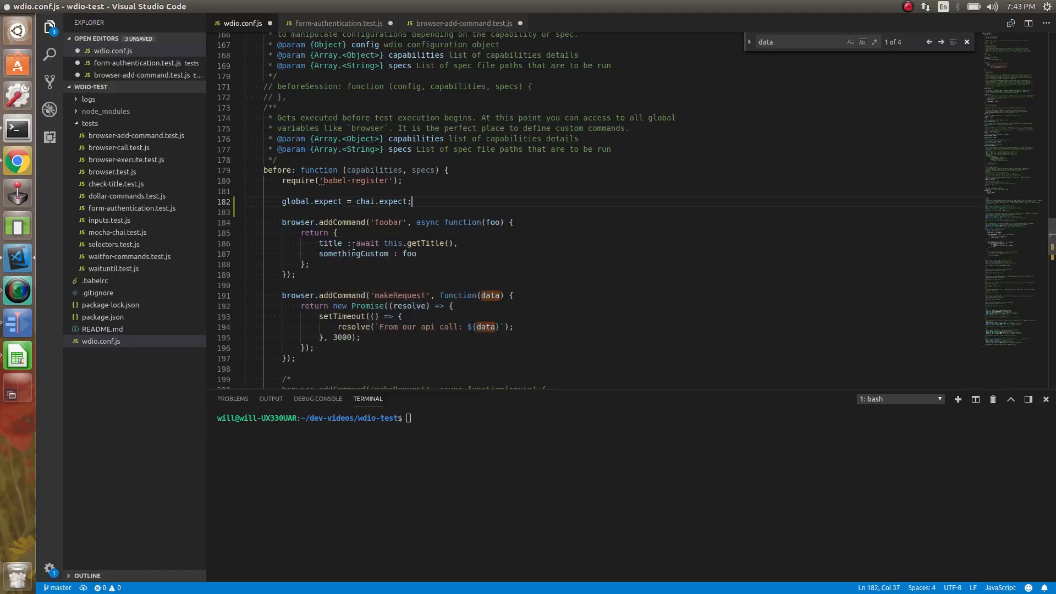
Step: Scroll back up the configuration docs to reread the before and beforeSuite hooks
{"action": "left_click", "coordinate": [338, 22]}
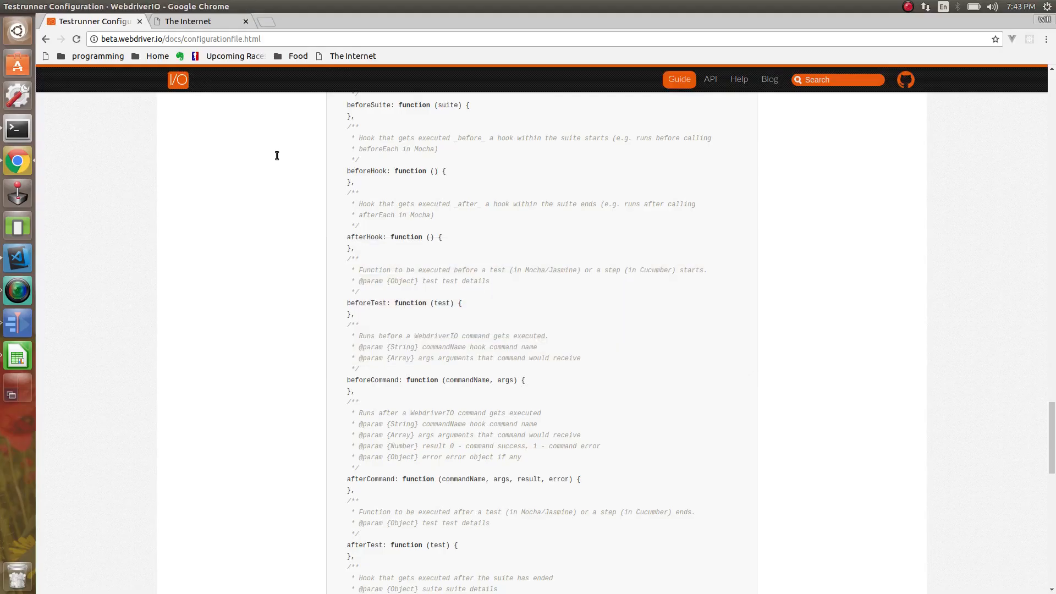
{"action": "scroll", "scroll_direction": "up", "scroll_amount": 3}
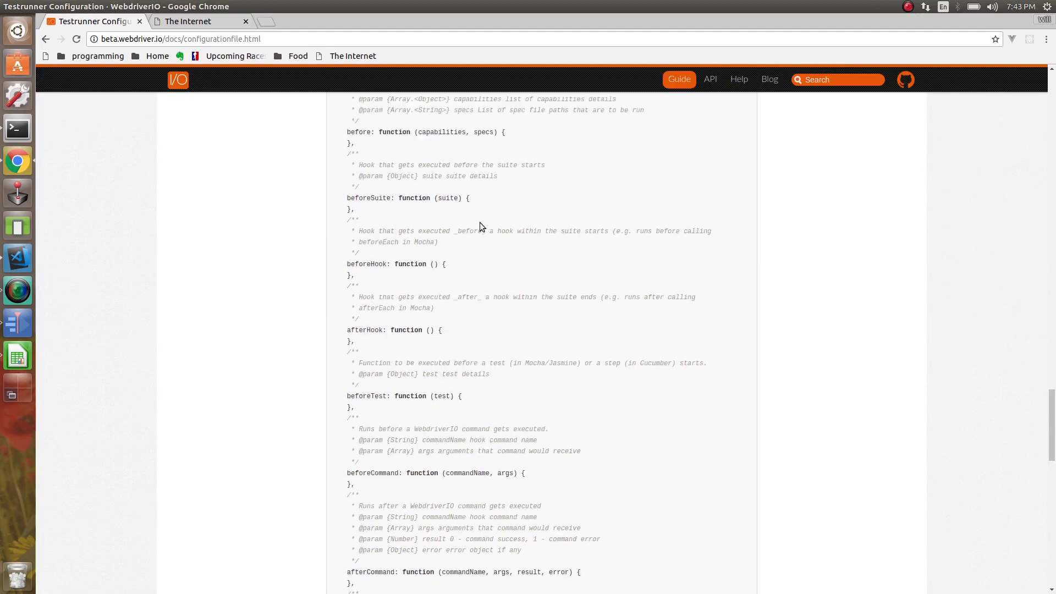
{"action": "scroll", "scroll_direction": "up", "scroll_amount": 3}
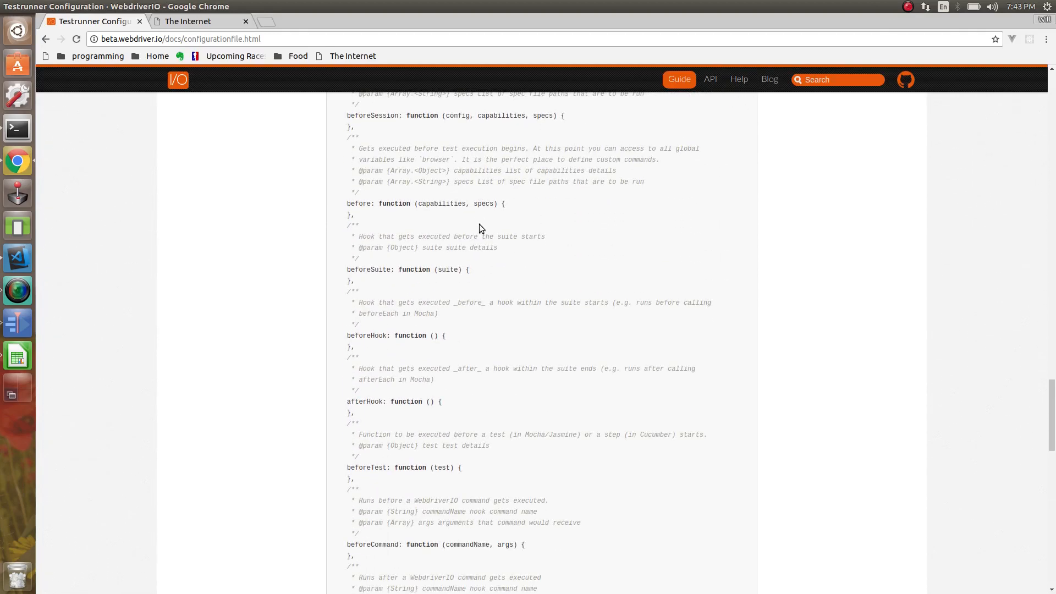
{"action": "mouse_move", "coordinate": [397, 316]}
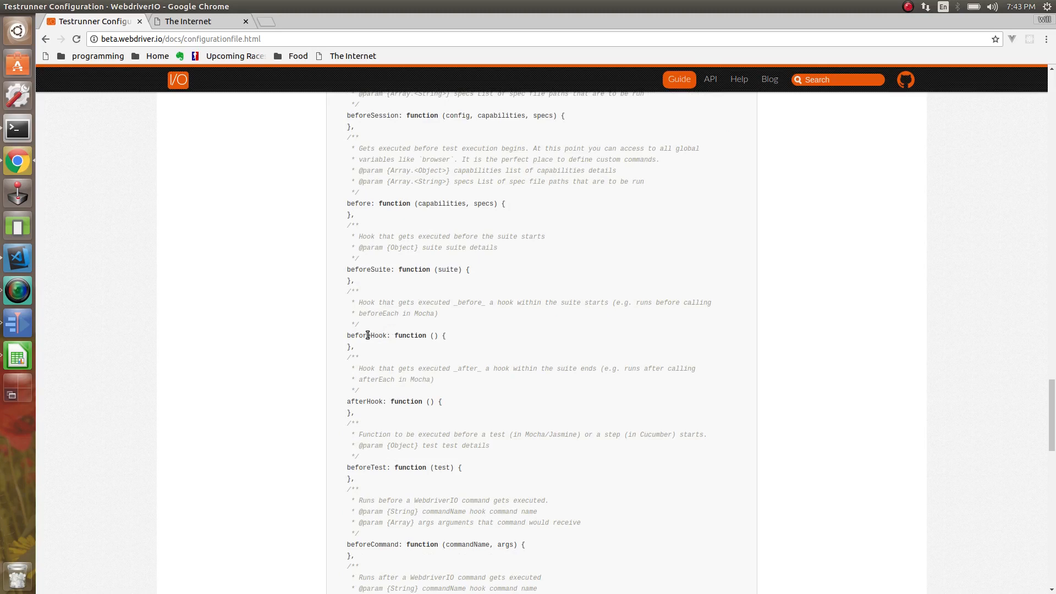
{"action": "mouse_move", "coordinate": [360, 380]}
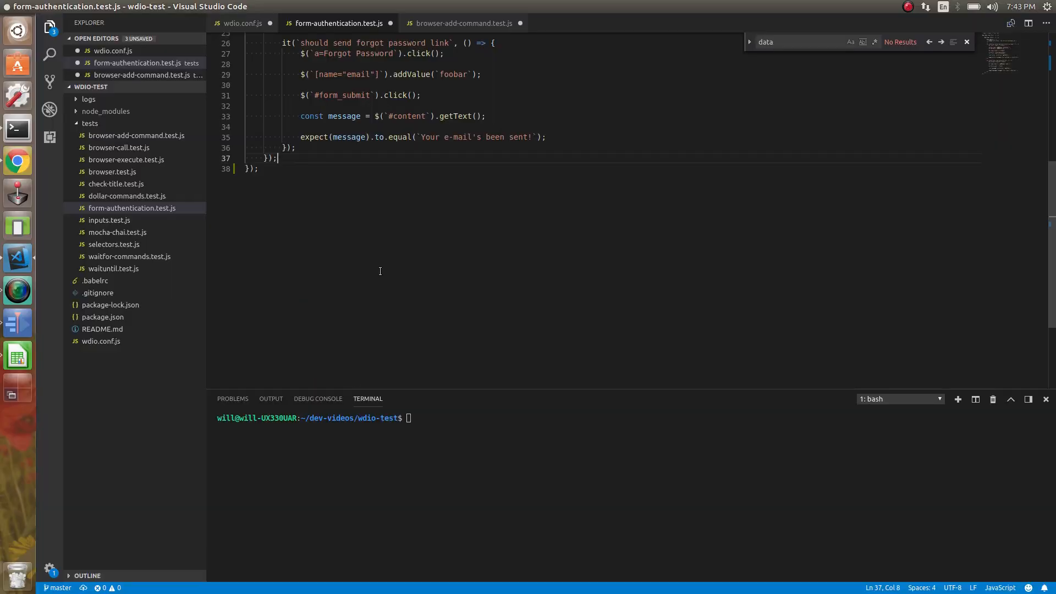
Step: Place the caret on the blank line above beforeEach in form-authentication.test.js and type 'be'
{"action": "scroll", "scroll_direction": "up", "scroll_amount": 3}
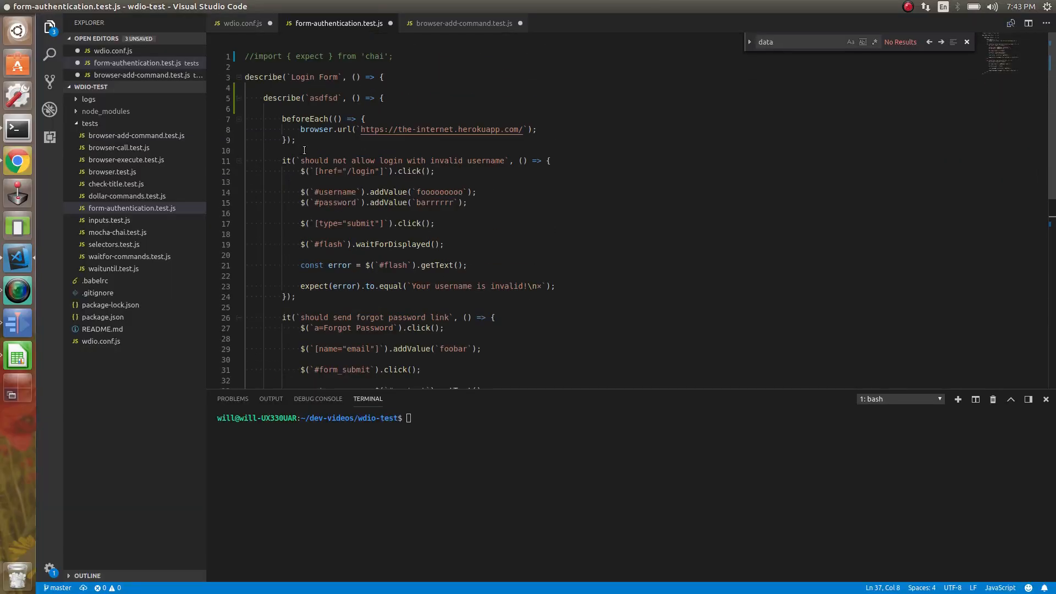
{"action": "left_click_drag", "start_coordinate": [300, 130], "coordinate": [295, 140]}
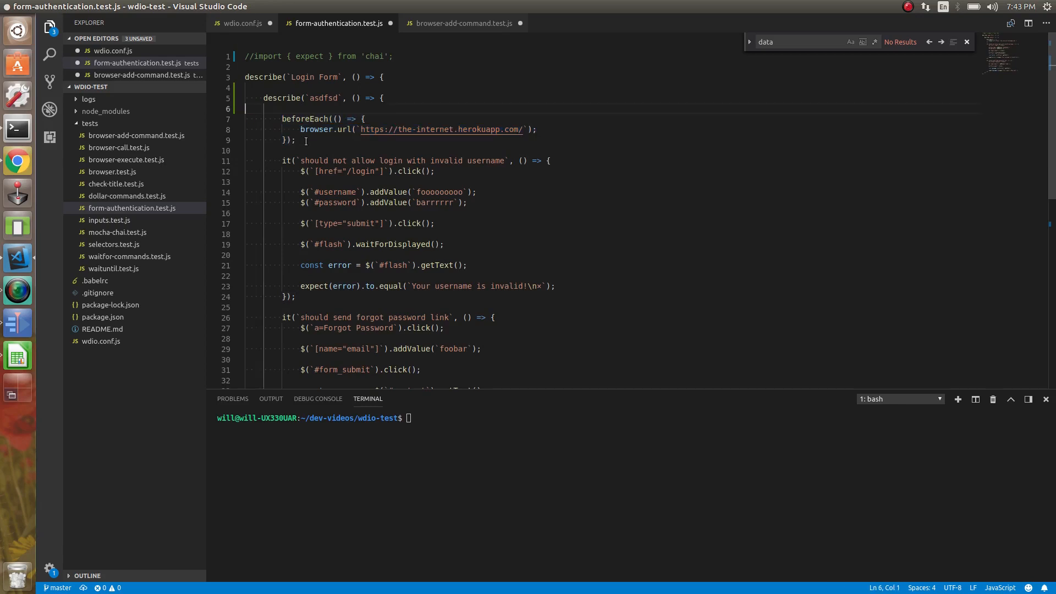
{"action": "type", "text": "be"}
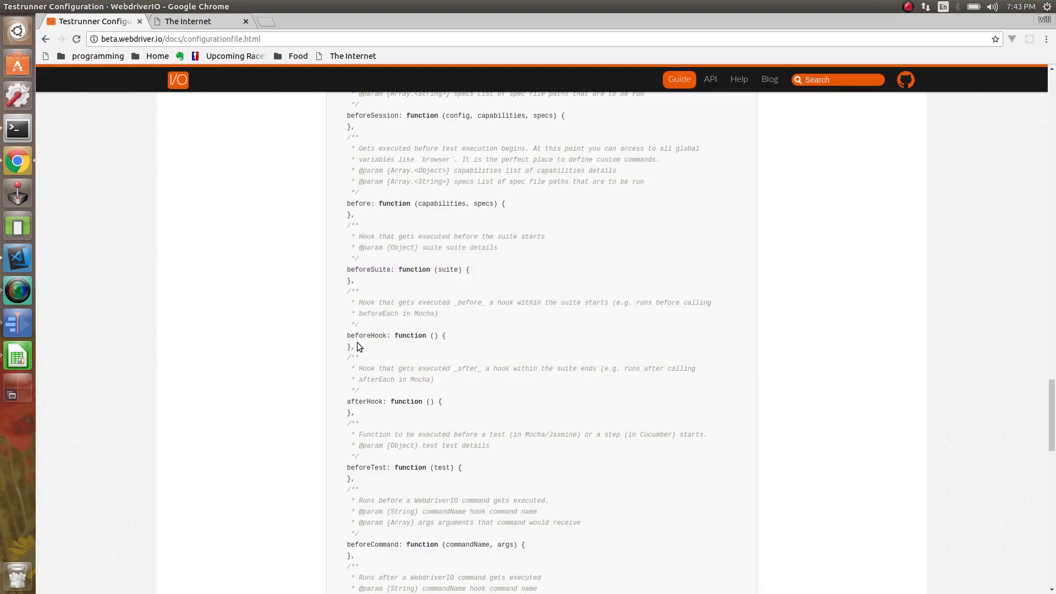
{"action": "double_click", "coordinate": [394, 336]}
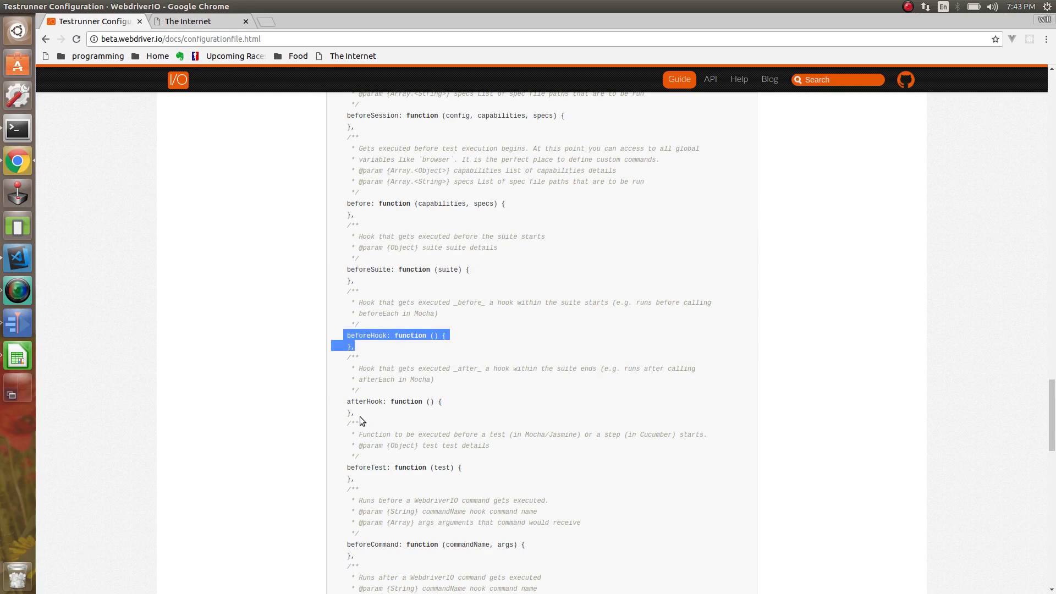
{"action": "mouse_move", "coordinate": [367, 417]}
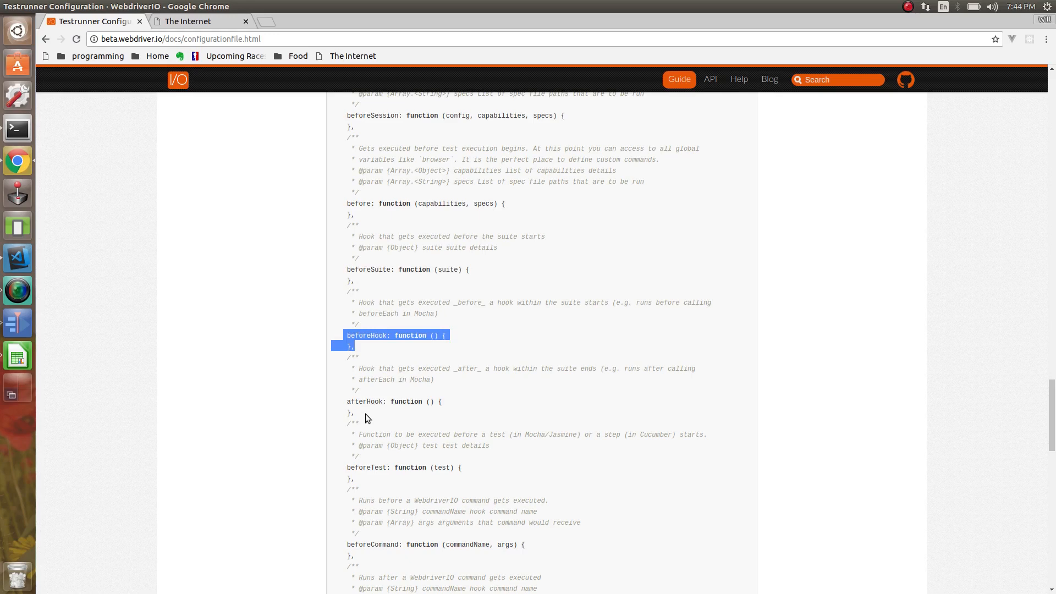
{"action": "scroll", "scroll_direction": "down", "scroll_amount": 3}
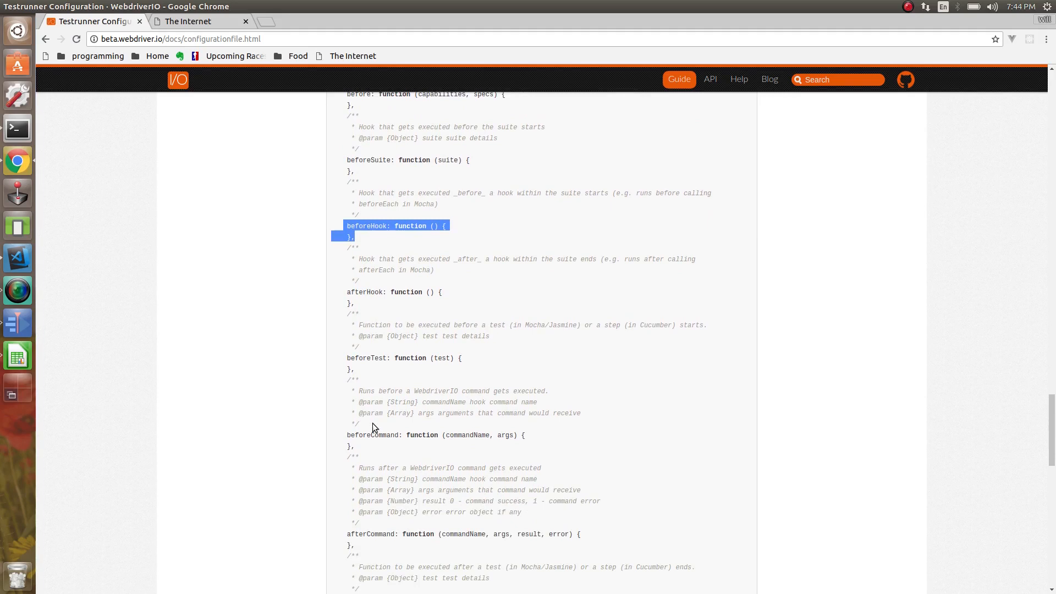
{"action": "scroll", "scroll_direction": "down", "scroll_amount": 3}
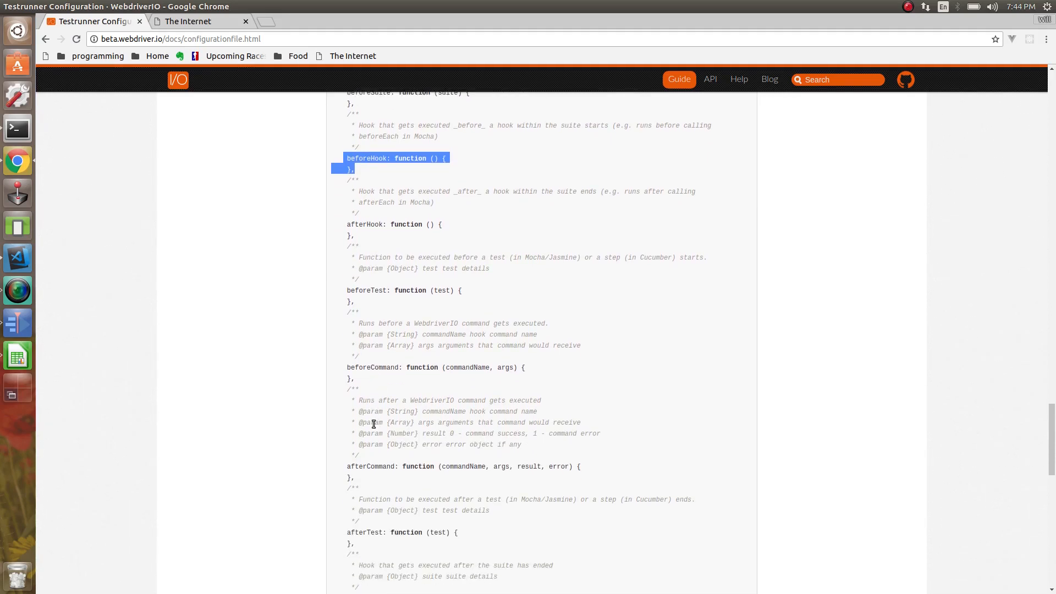
{"action": "mouse_move", "coordinate": [369, 323]}
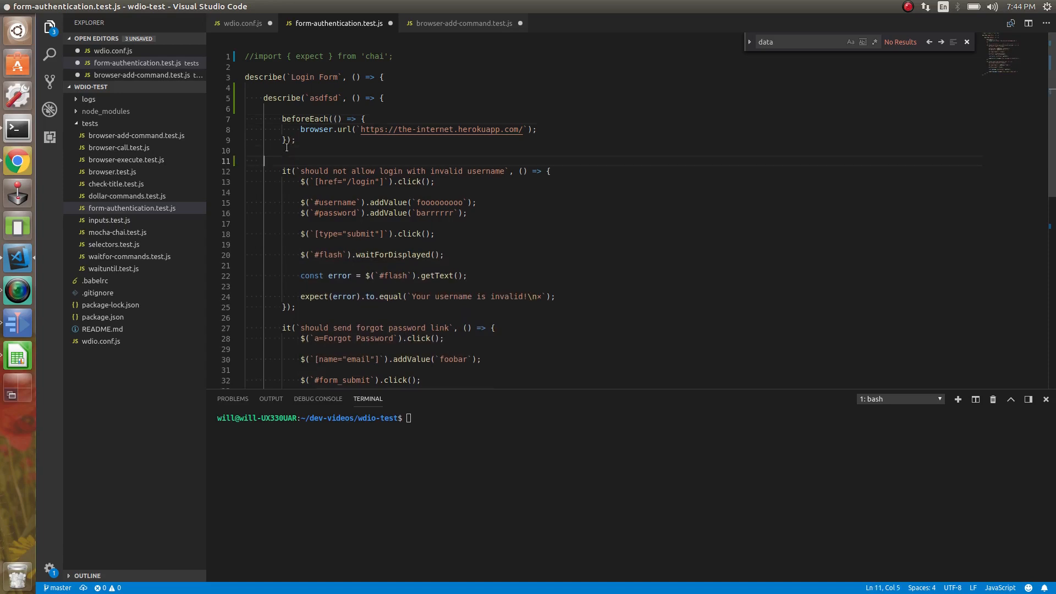
Step: Switch to the WebdriverIO configuration docs to find the beforeTest hook
{"action": "left_click", "coordinate": [17, 162]}
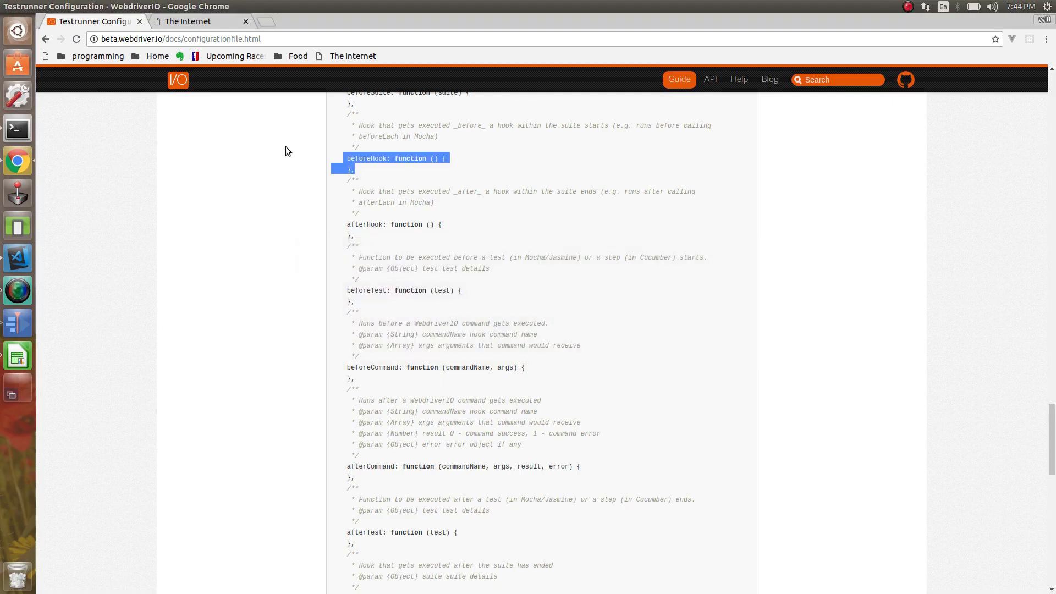
{"action": "mouse_move", "coordinate": [350, 343]}
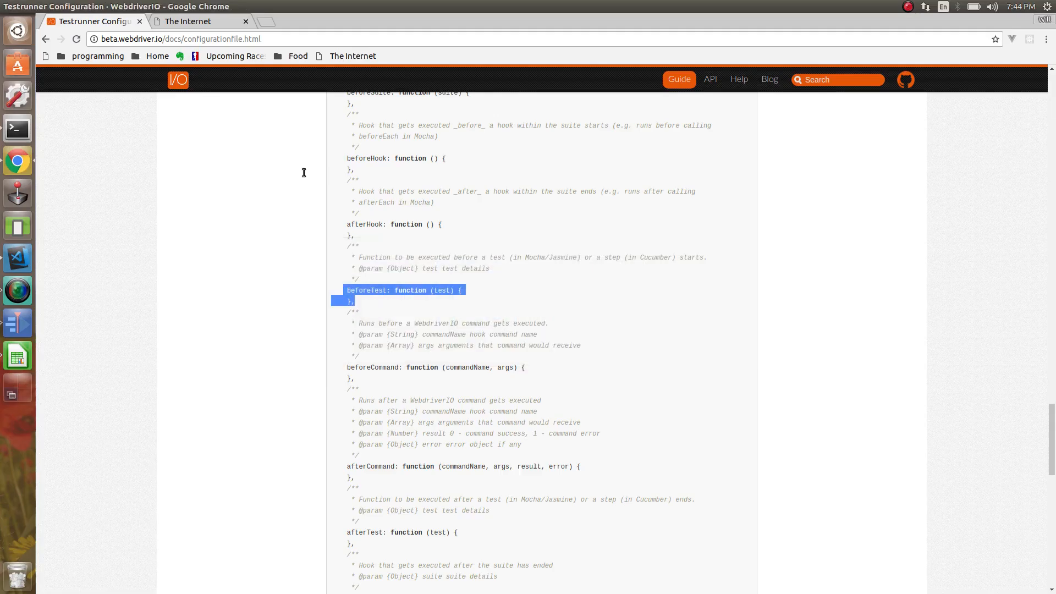
{"action": "mouse_move", "coordinate": [447, 290]}
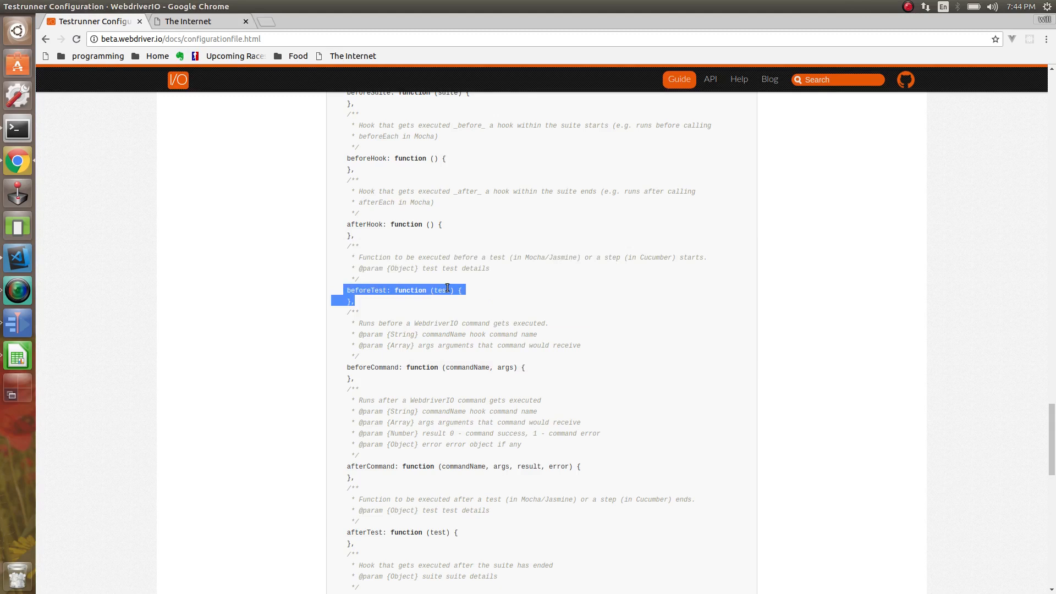
{"action": "mouse_move", "coordinate": [375, 382]}
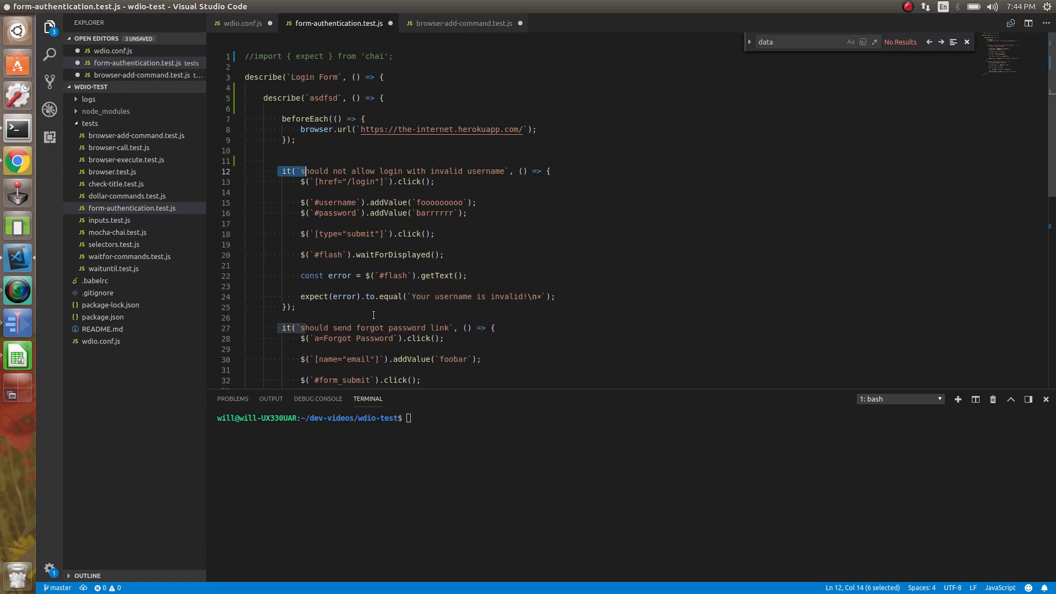
Step: Return to the WebdriverIO configuration docs after checking the two it blocks
{"action": "left_click", "coordinate": [245, 192]}
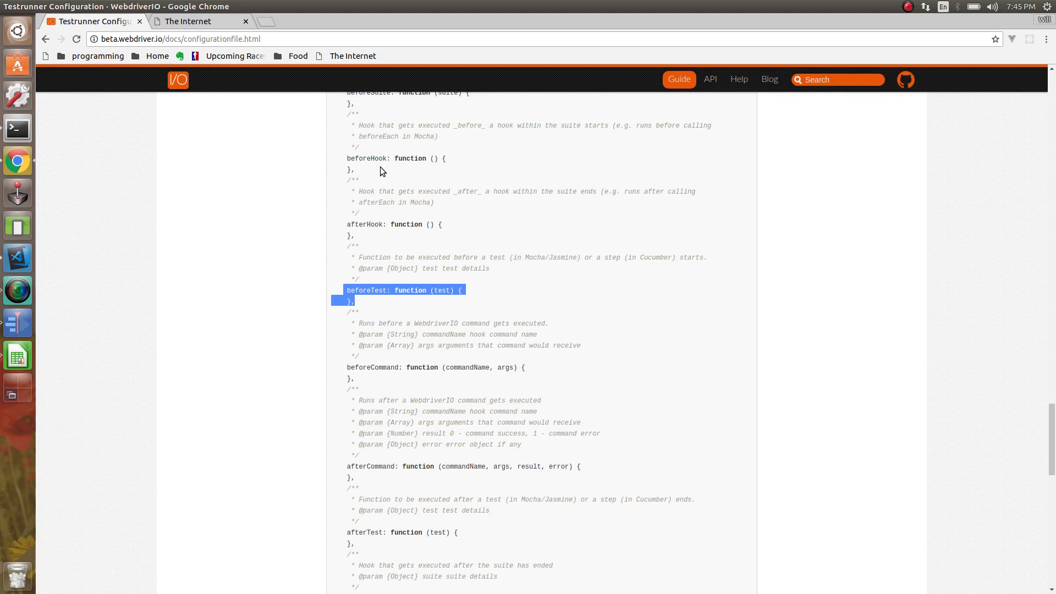
{"action": "mouse_move", "coordinate": [435, 308]}
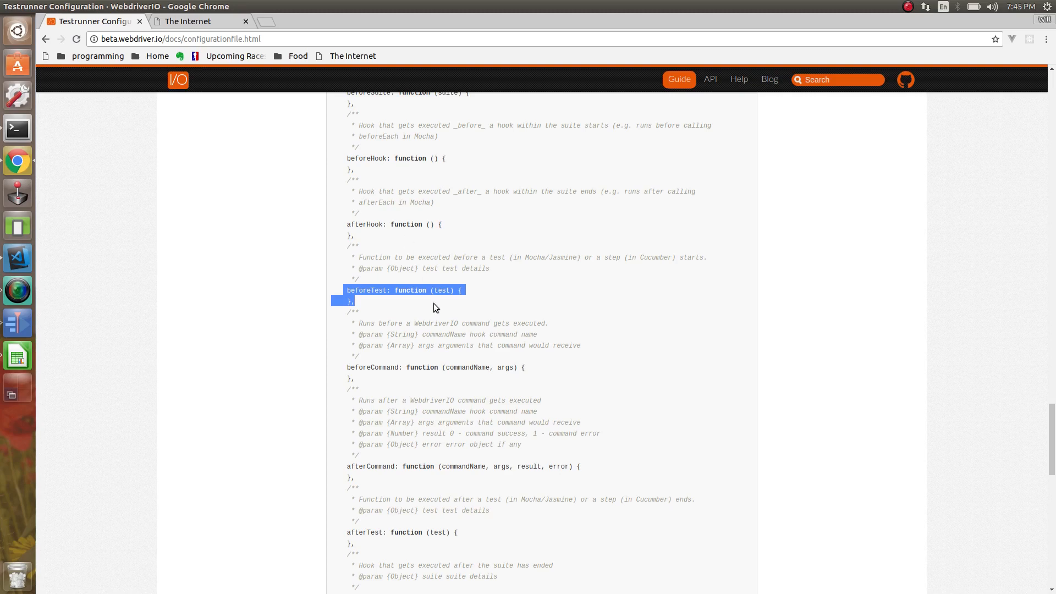
Step: Scroll the WebdriverIO config docs past beforeTest to the beforeCommand through after hooks
{"action": "scroll", "scroll_direction": "down", "scroll_amount": 3}
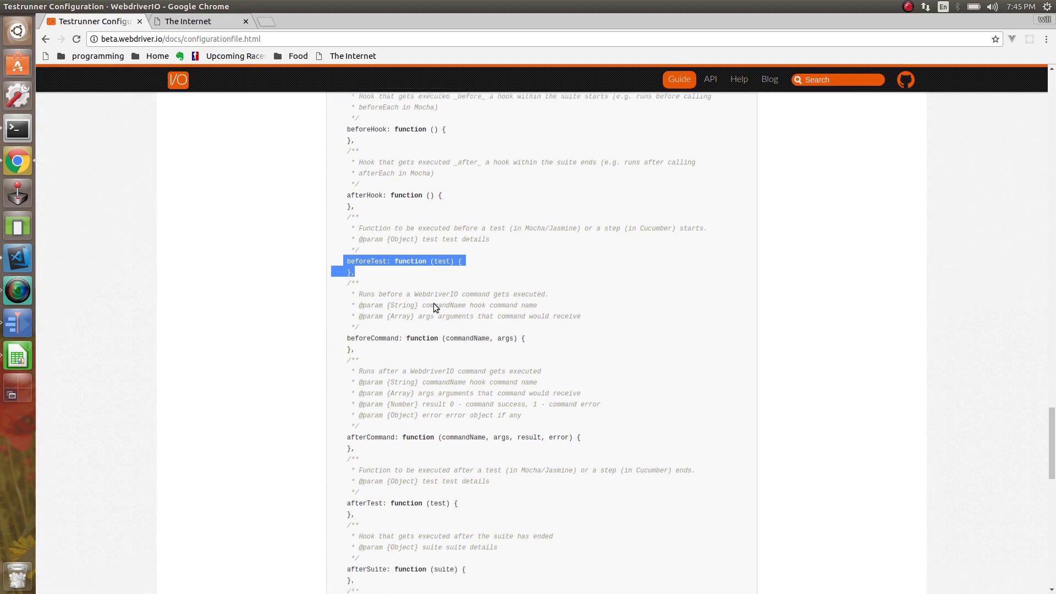
{"action": "scroll", "scroll_direction": "down", "scroll_amount": 3}
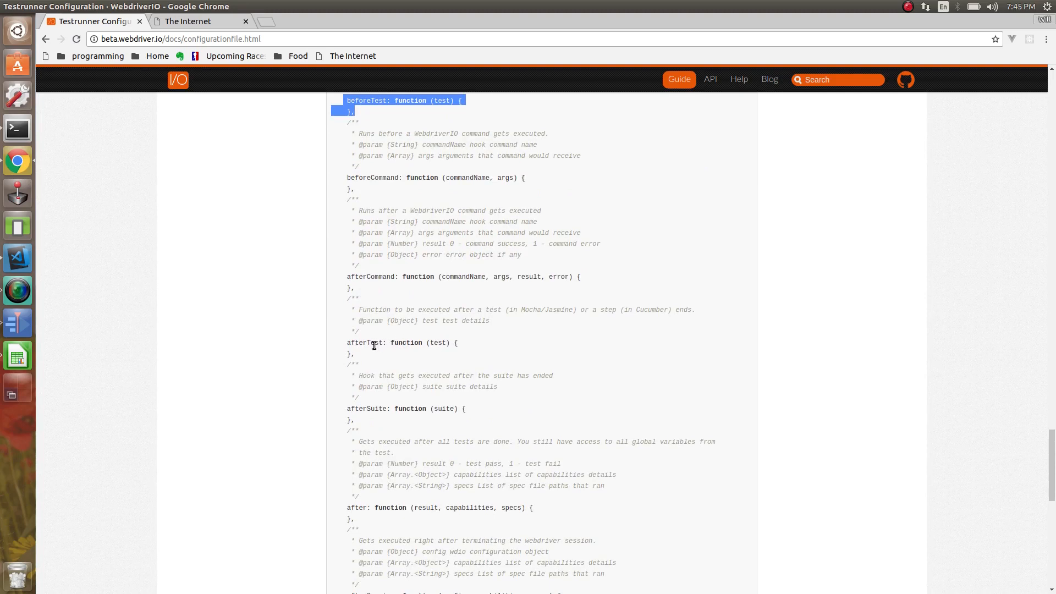
{"action": "mouse_move", "coordinate": [375, 391]}
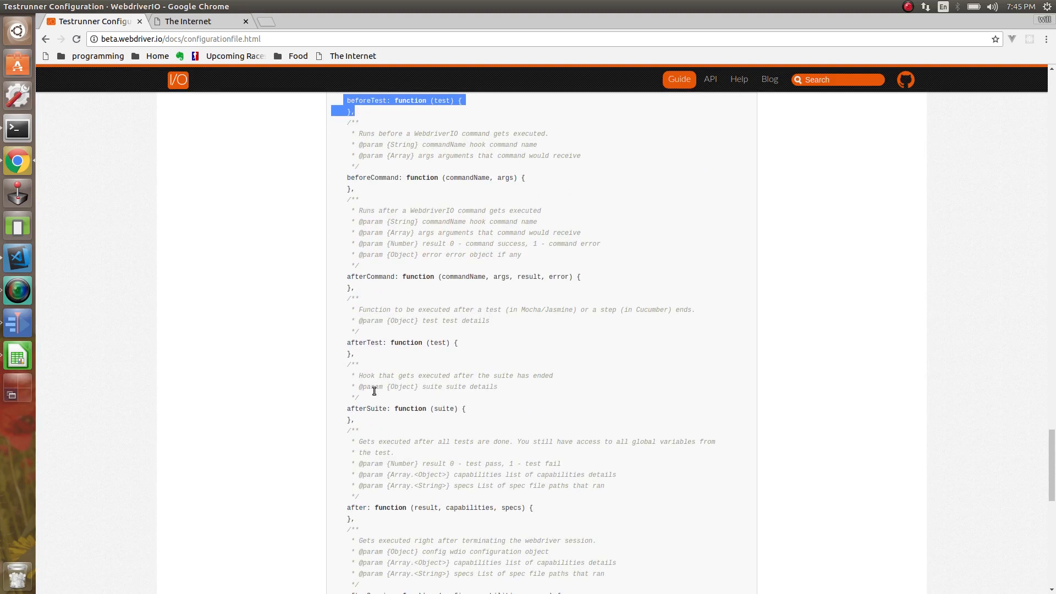
{"action": "mouse_move", "coordinate": [375, 420]}
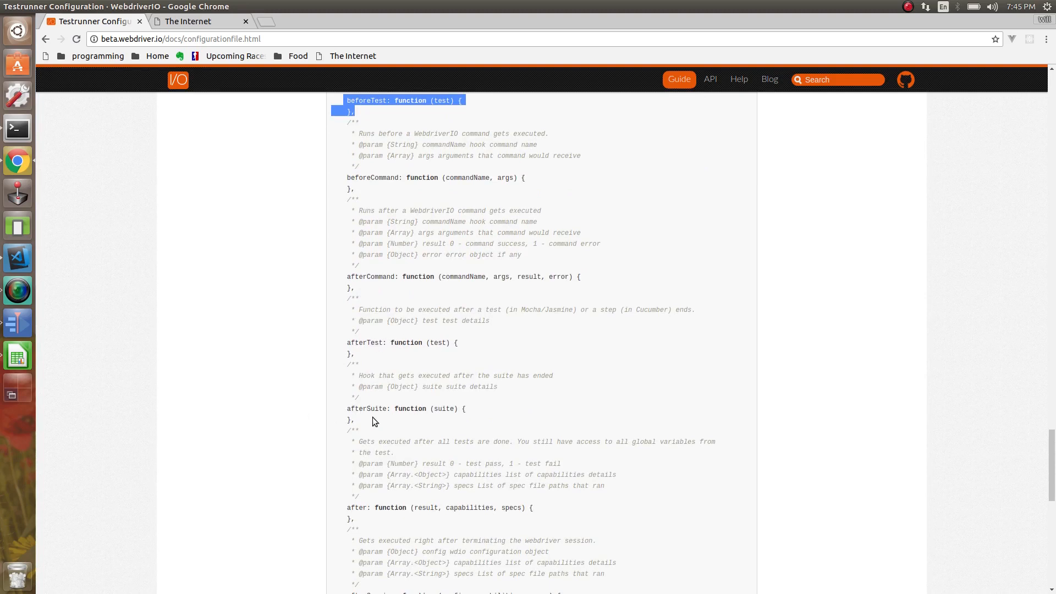
{"action": "mouse_move", "coordinate": [339, 472]}
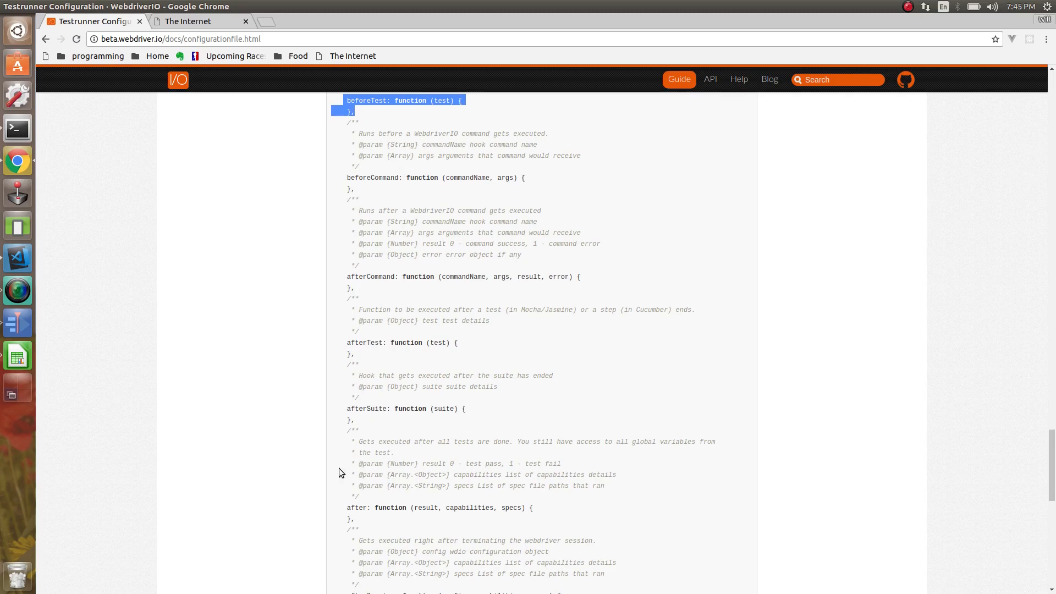
{"action": "mouse_move", "coordinate": [384, 504]}
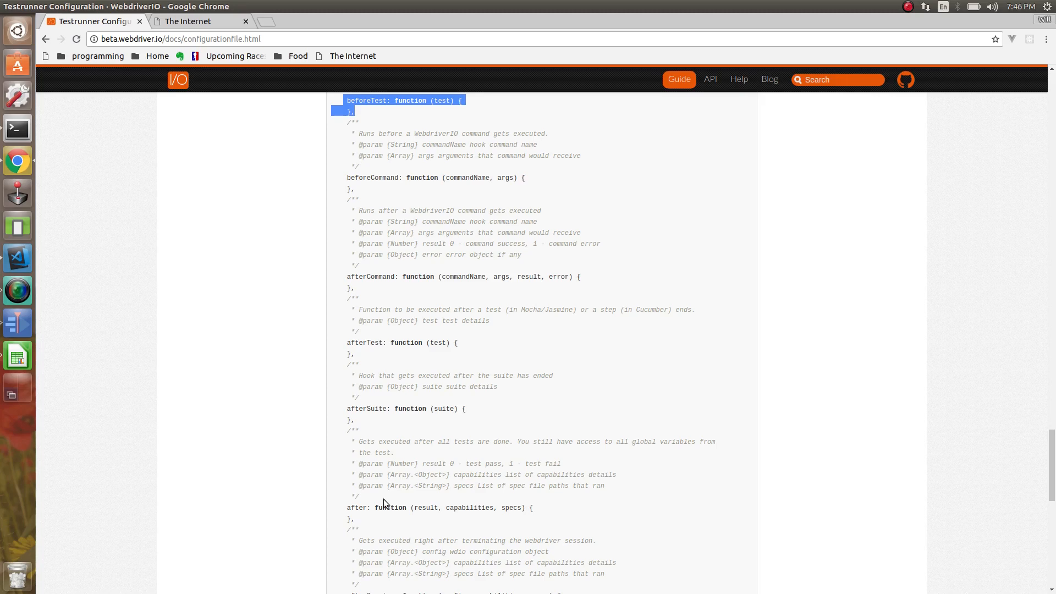
{"action": "mouse_move", "coordinate": [413, 507]}
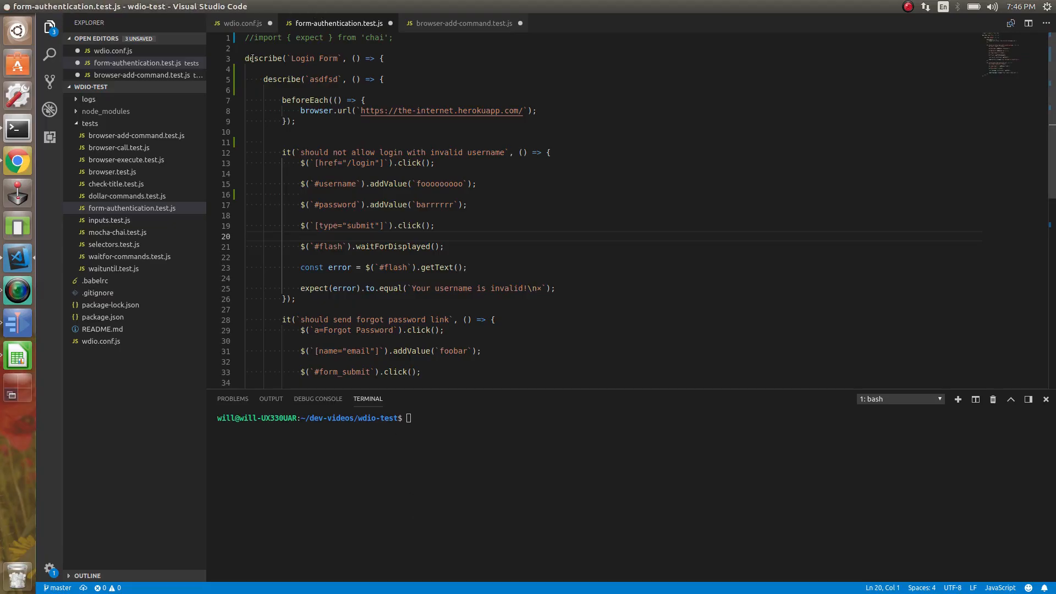
Step: Select the nested describe code, then scroll the docs down to the afterSession, onComplete and onError hooks
{"action": "left_click_drag", "start_coordinate": [251, 58], "coordinate": [316, 194]}
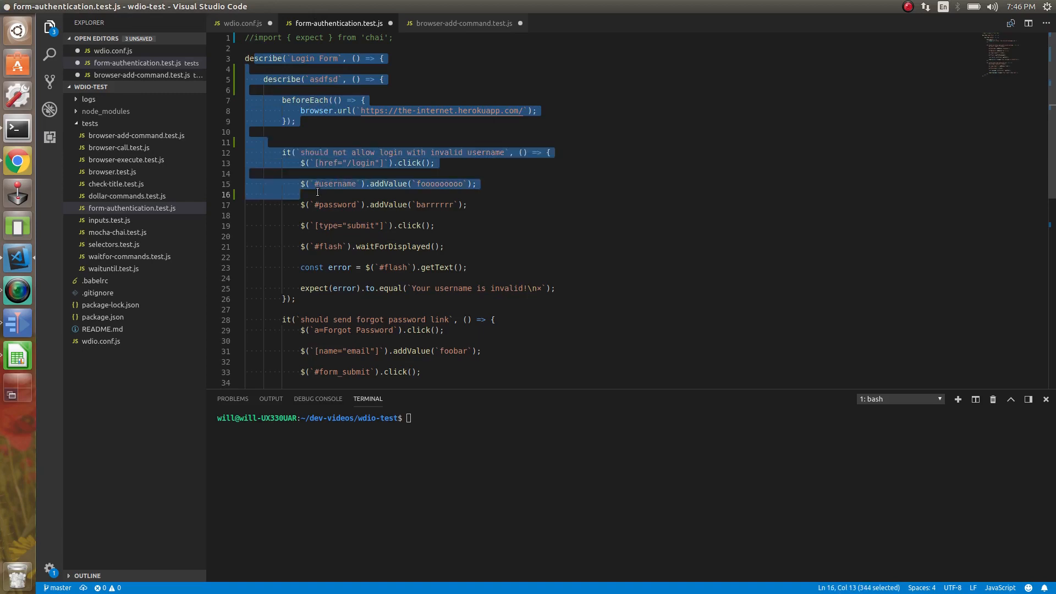
{"action": "left_click", "coordinate": [17, 160]}
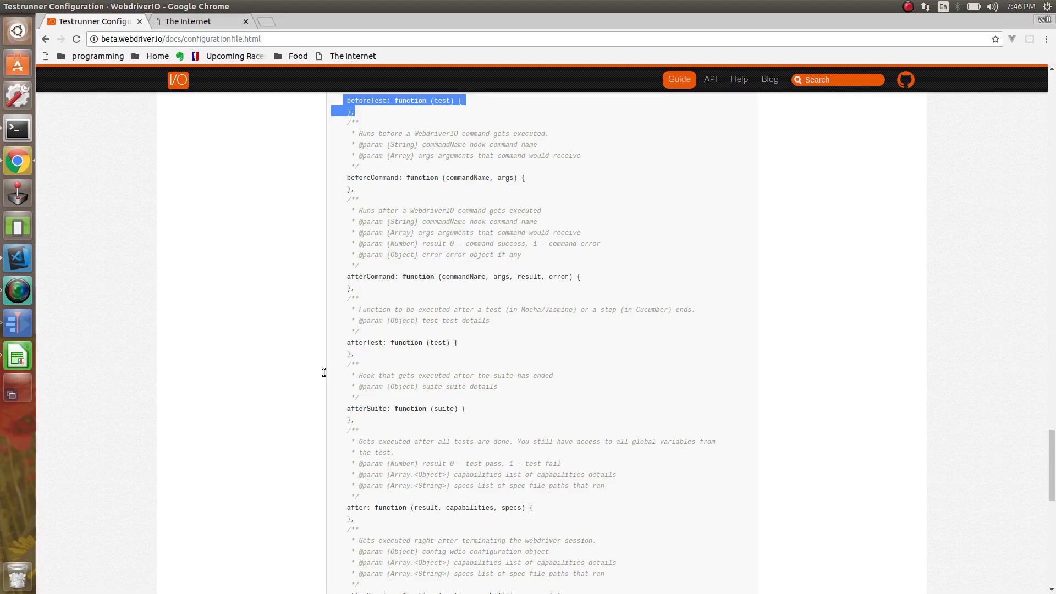
{"action": "mouse_move", "coordinate": [459, 507]}
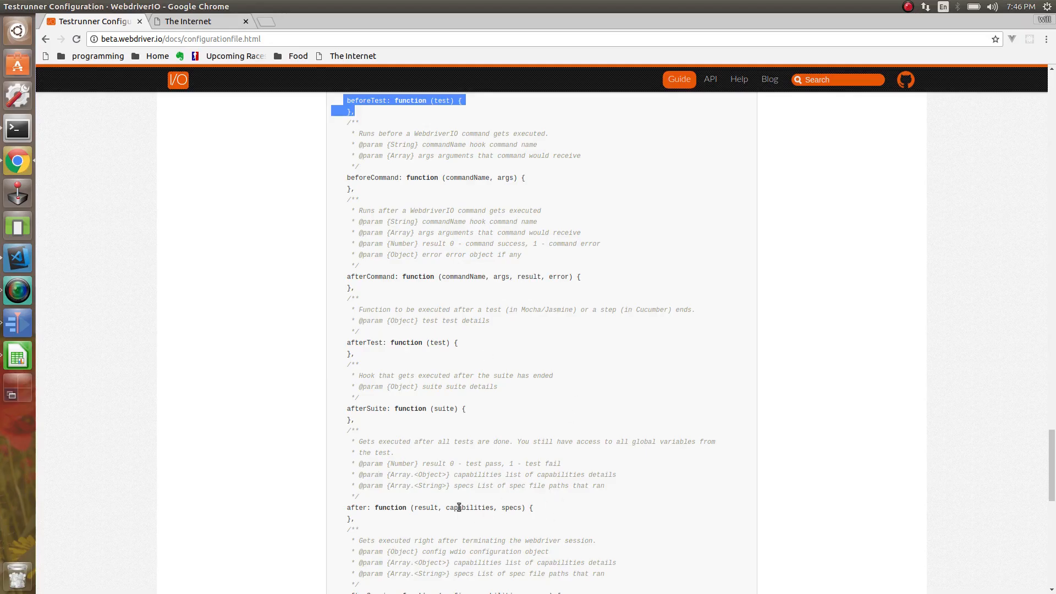
{"action": "mouse_move", "coordinate": [417, 507]}
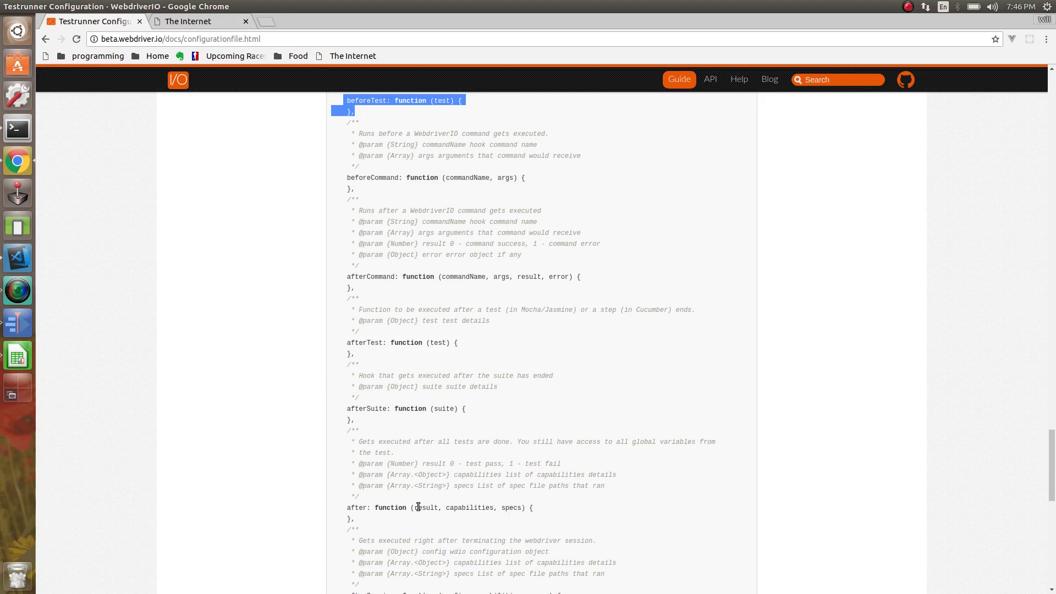
{"action": "scroll", "scroll_direction": "down", "scroll_amount": 3}
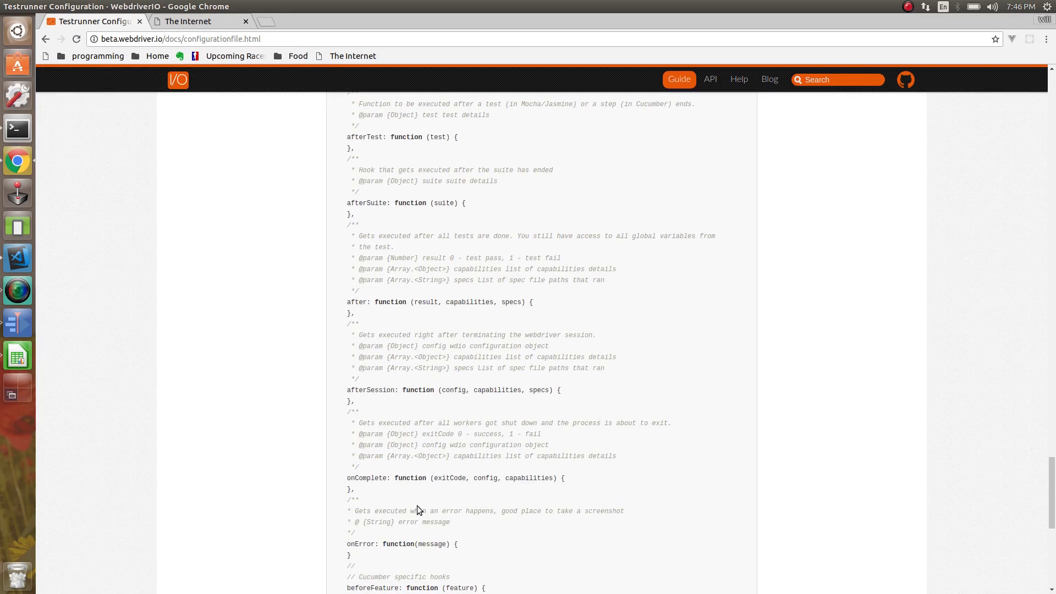
{"action": "mouse_move", "coordinate": [396, 443]}
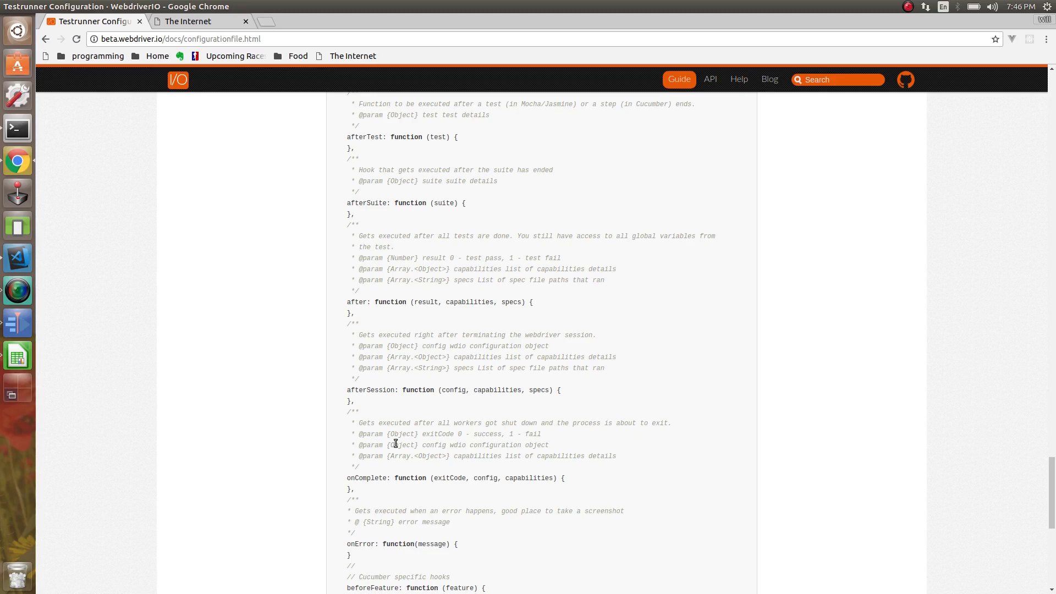
{"action": "mouse_move", "coordinate": [459, 480]}
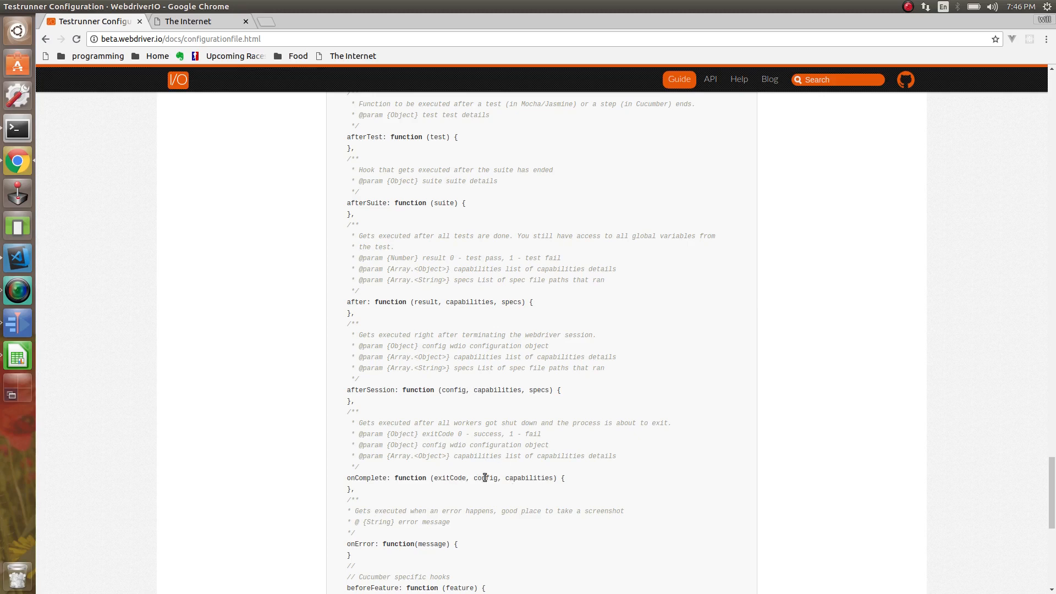
Step: Scroll to the end of the config example through the Cucumber beforeFeature–afterFeature hooks
{"action": "scroll", "scroll_direction": "down", "scroll_amount": 3}
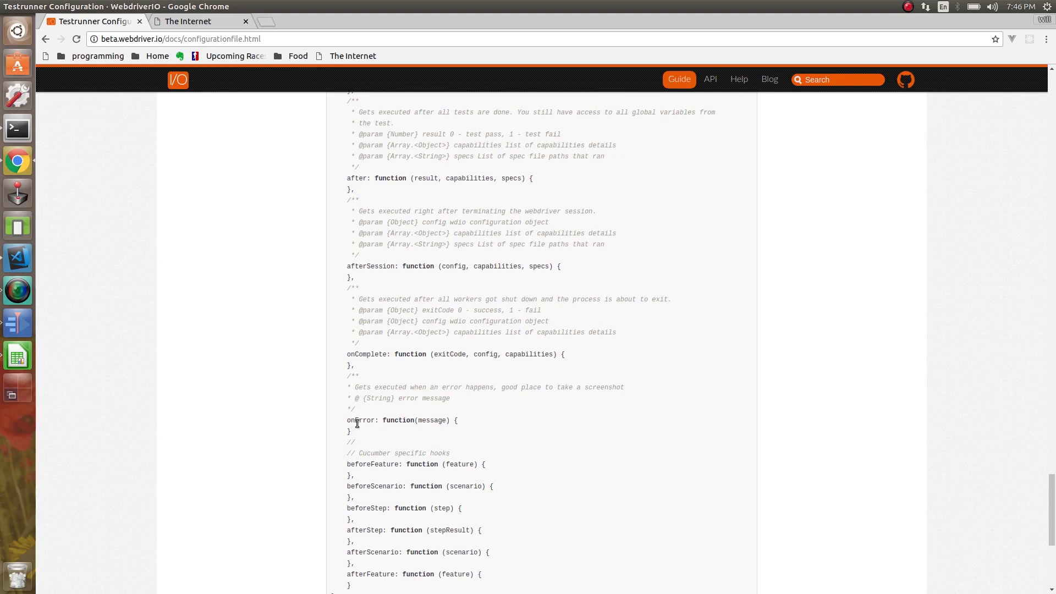
{"action": "mouse_move", "coordinate": [481, 440]}
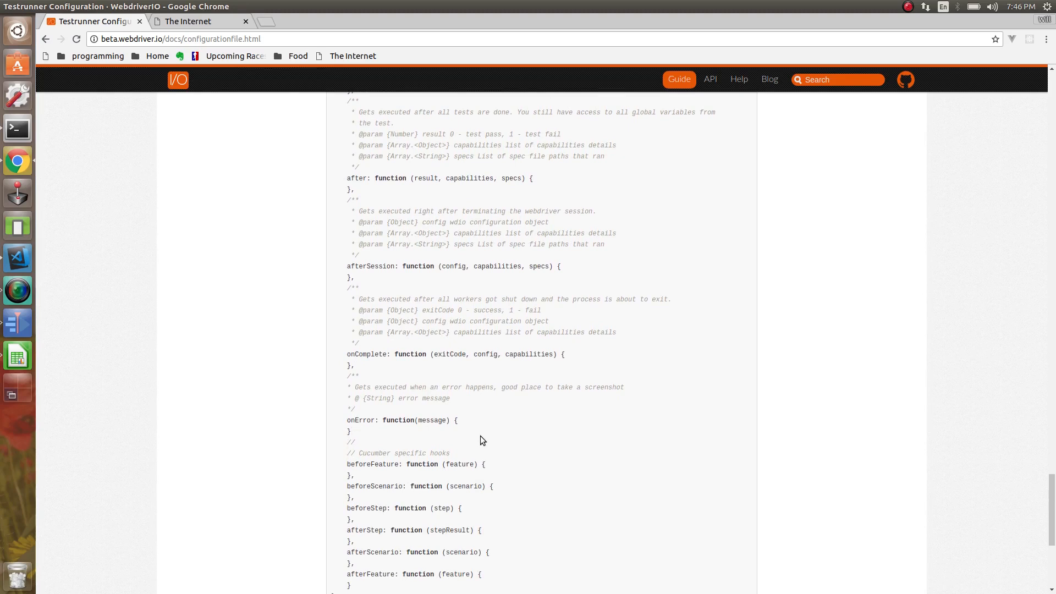
{"action": "mouse_move", "coordinate": [551, 424]}
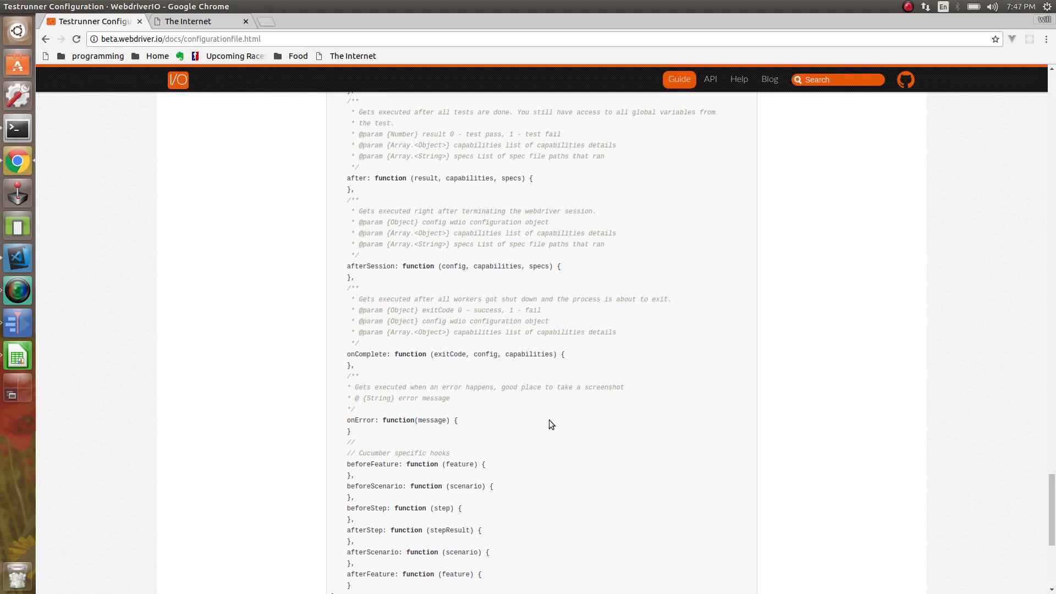
{"action": "scroll", "scroll_direction": "down", "scroll_amount": 3}
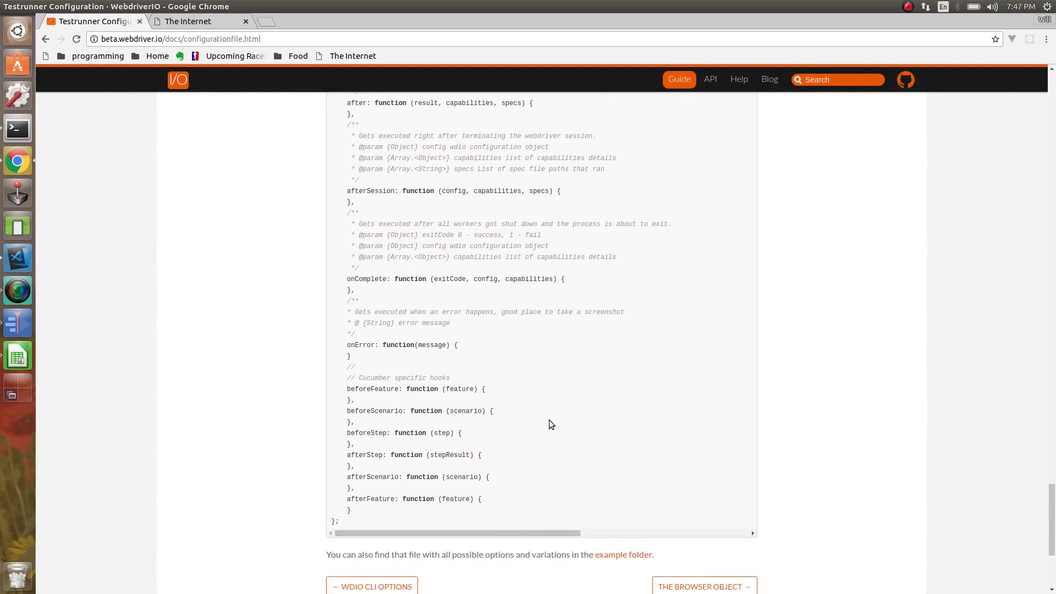
{"action": "mouse_move", "coordinate": [373, 478]}
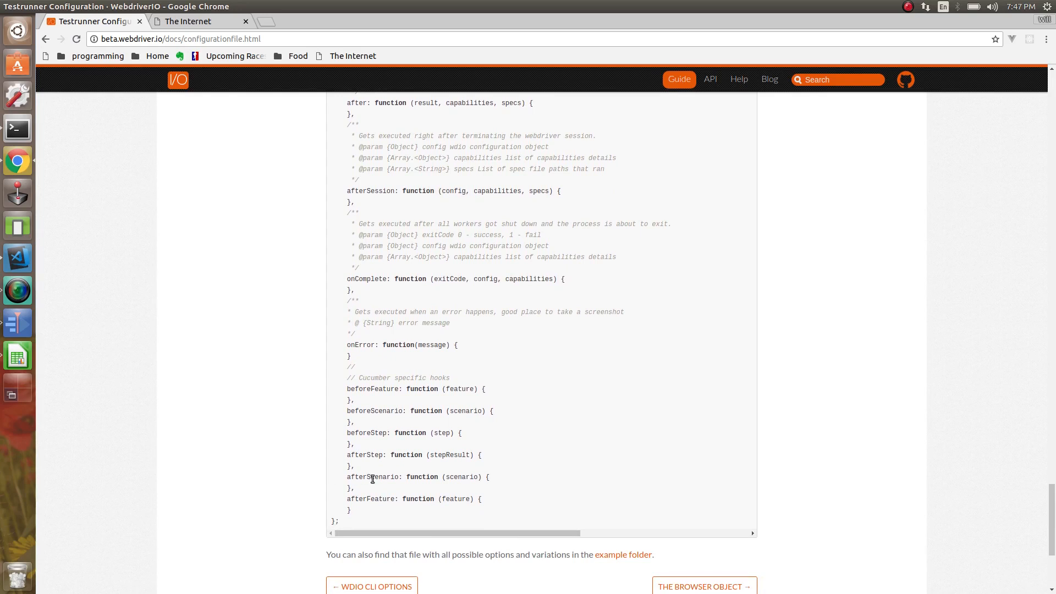
{"action": "mouse_move", "coordinate": [360, 515]}
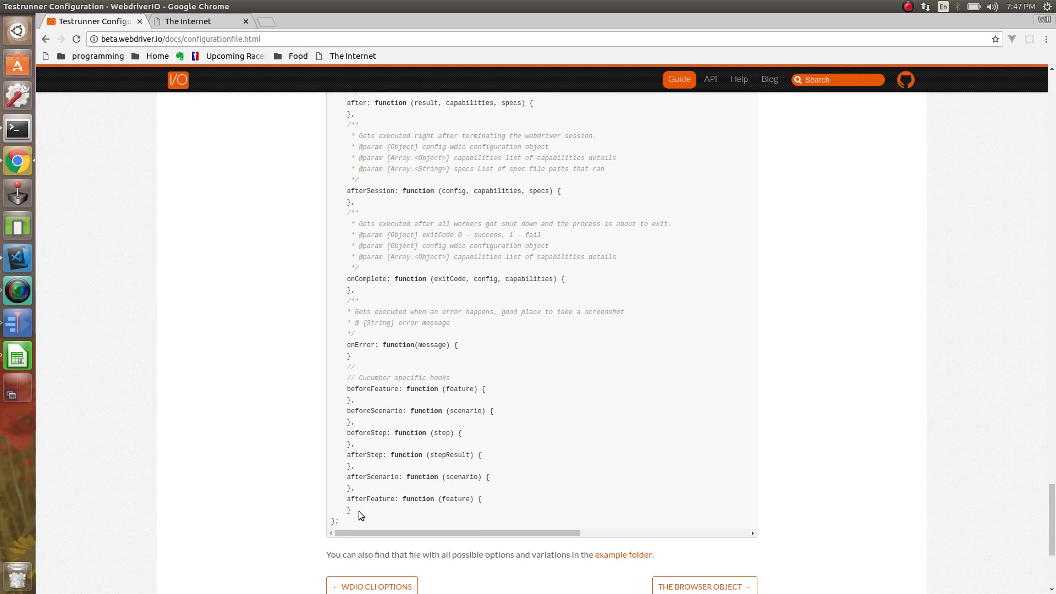